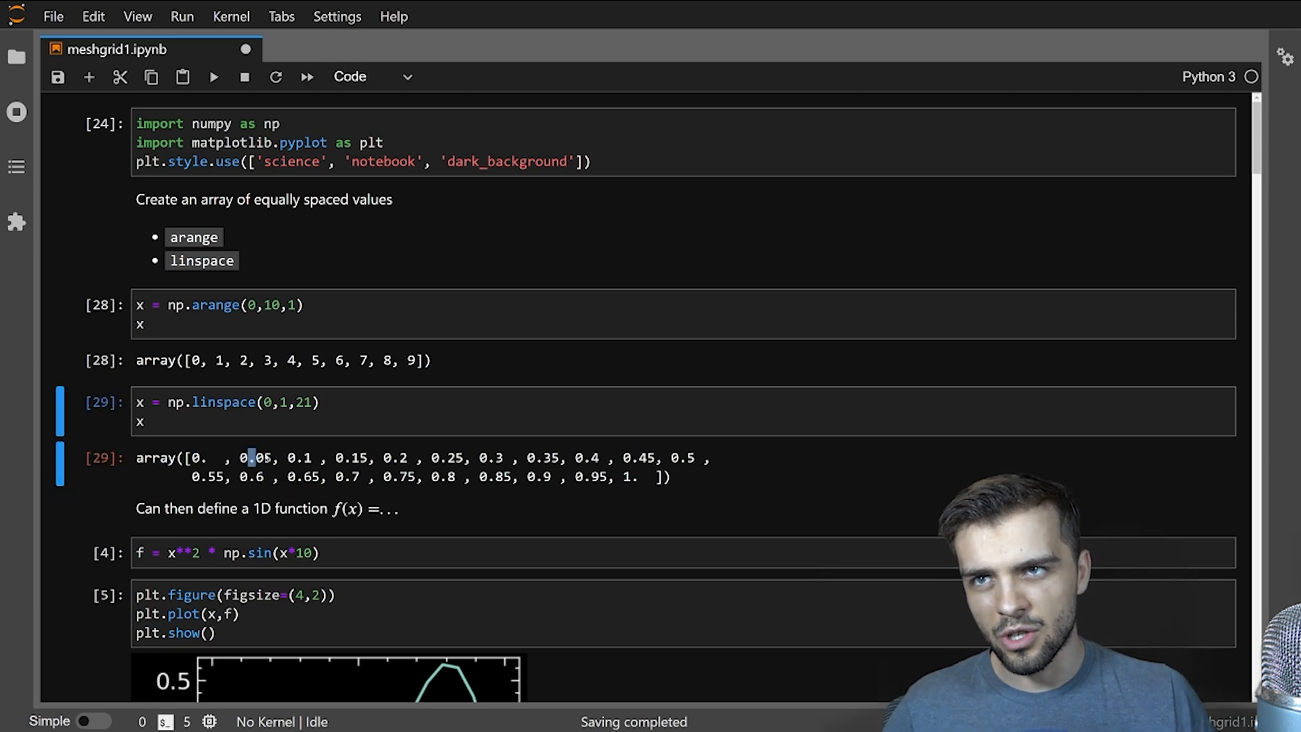
- Inspect the 0.1 linspace value, then run the cell computing the 1D function f
{"action": "double_click", "coordinate": [298, 456]}
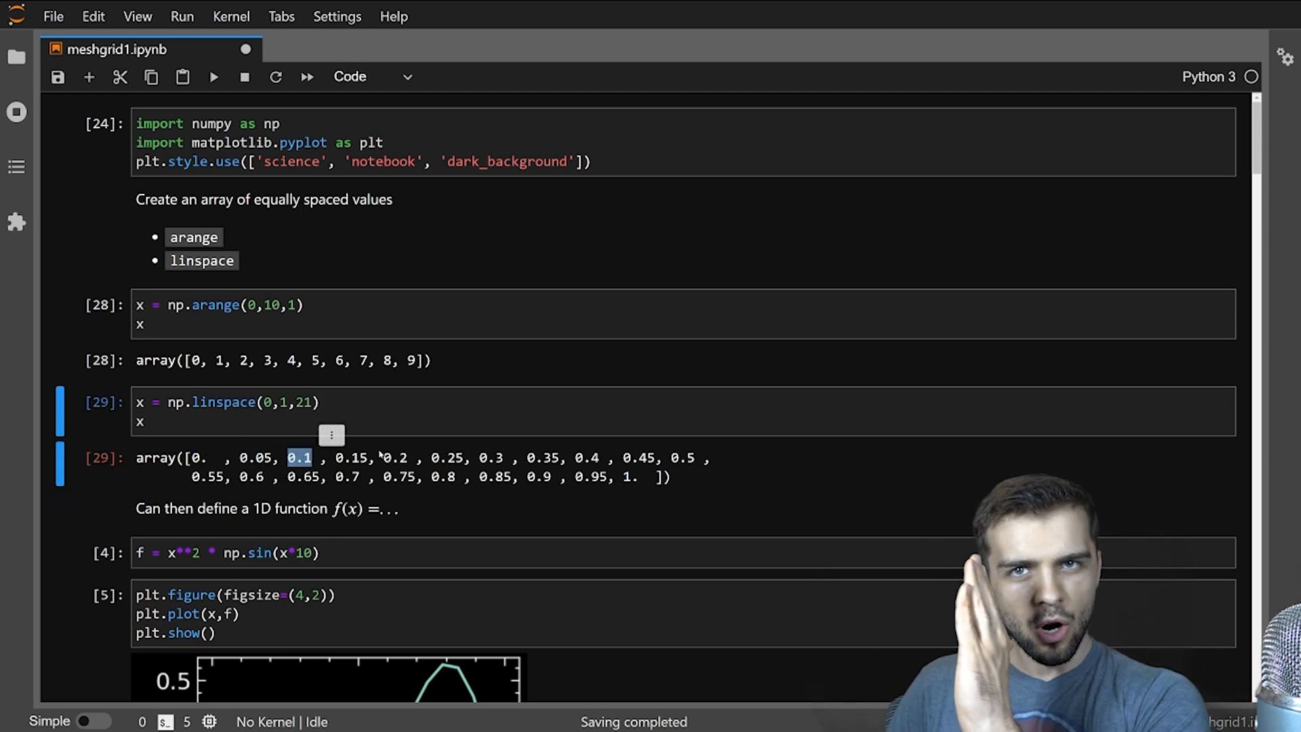
{"action": "scroll", "scroll_direction": "down", "scroll_amount": 3}
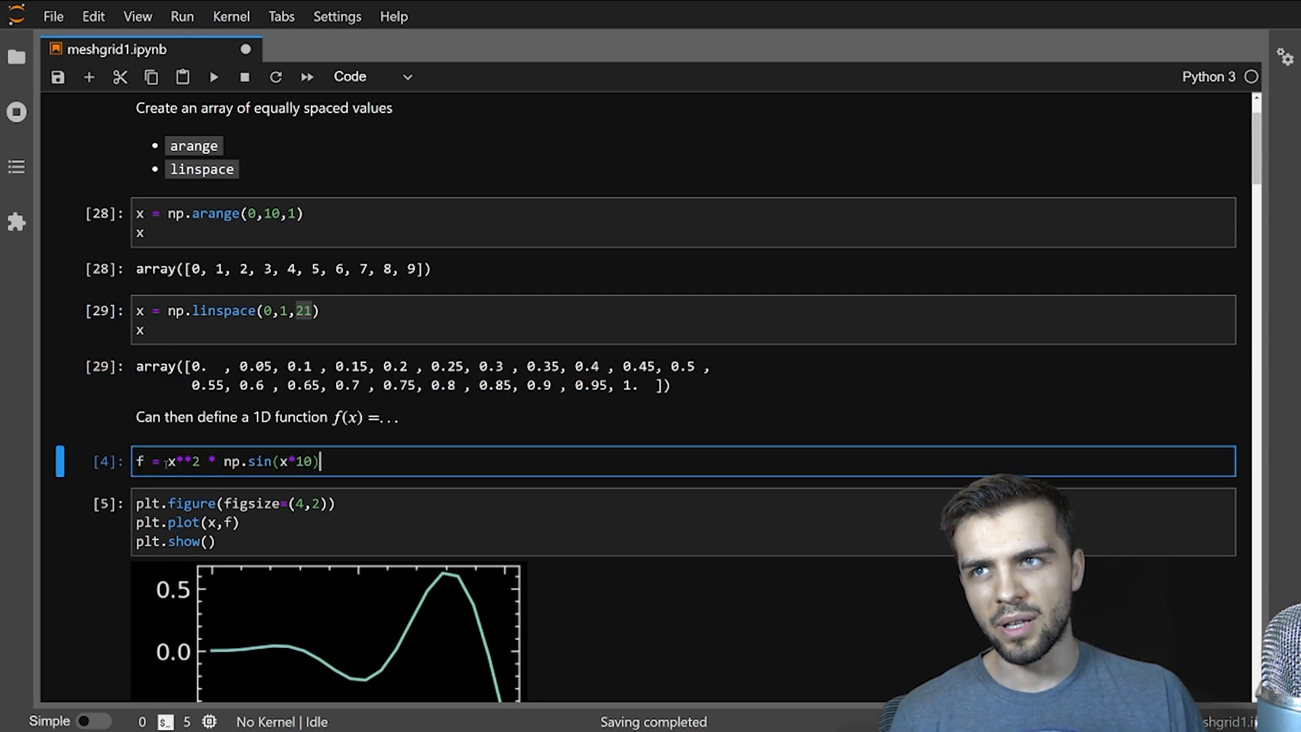
{"action": "key", "text": "shift+Return"}
{"action": "type", "text": "f"}
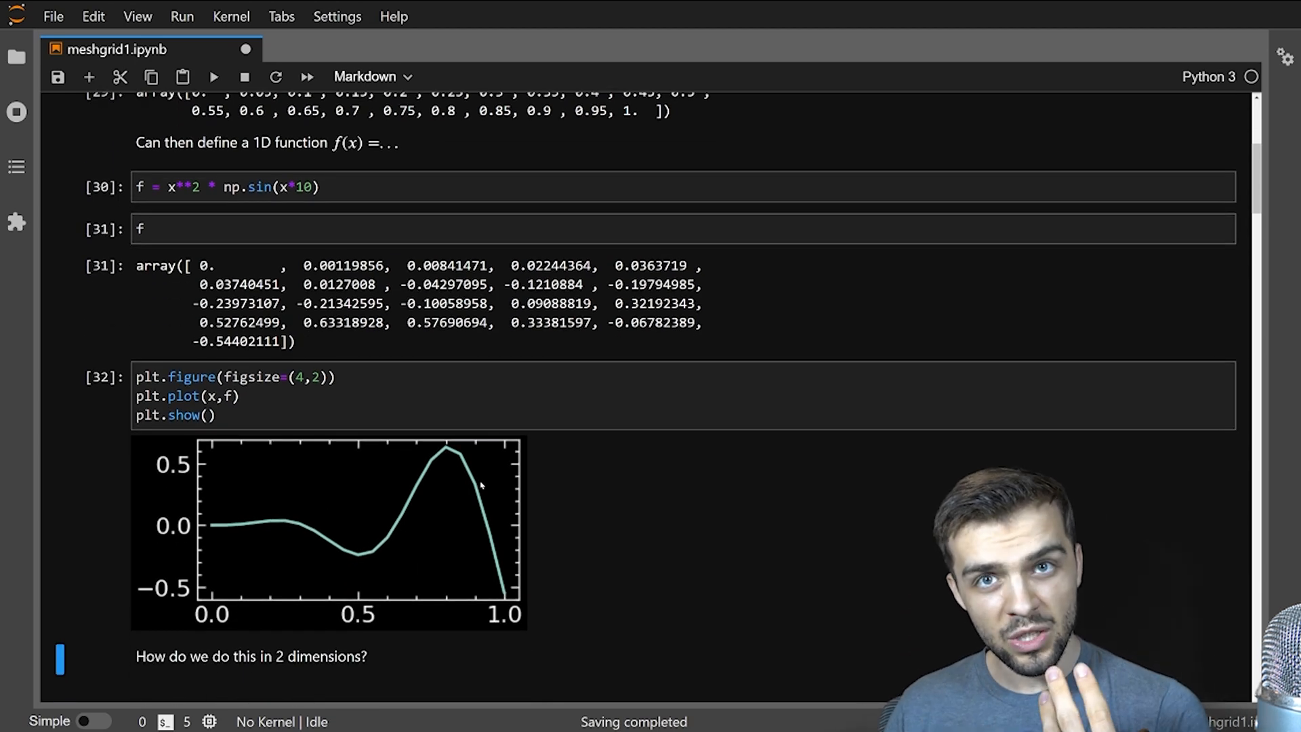
- Scroll down to the Meshgrid section with the naive f = x**2+y**2 example
{"action": "scroll", "scroll_direction": "down", "scroll_amount": 3}
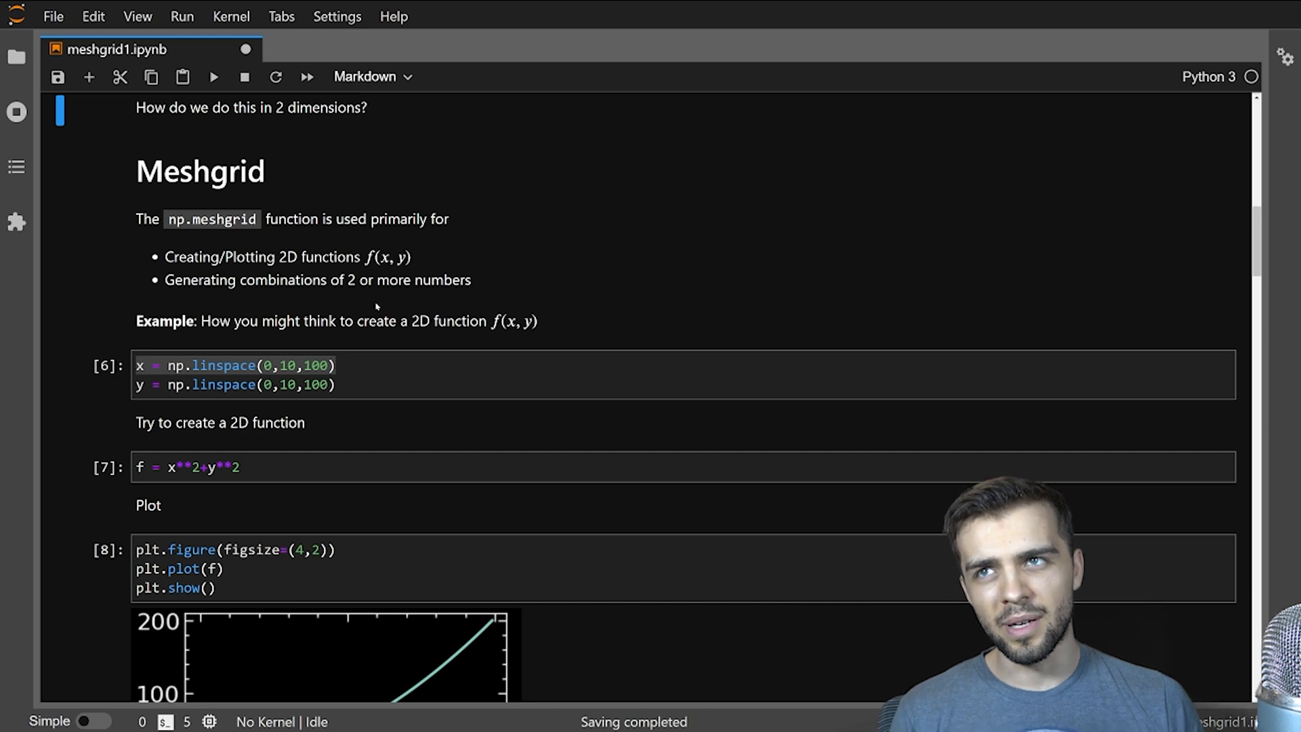
{"action": "mouse_move", "coordinate": [317, 341]}
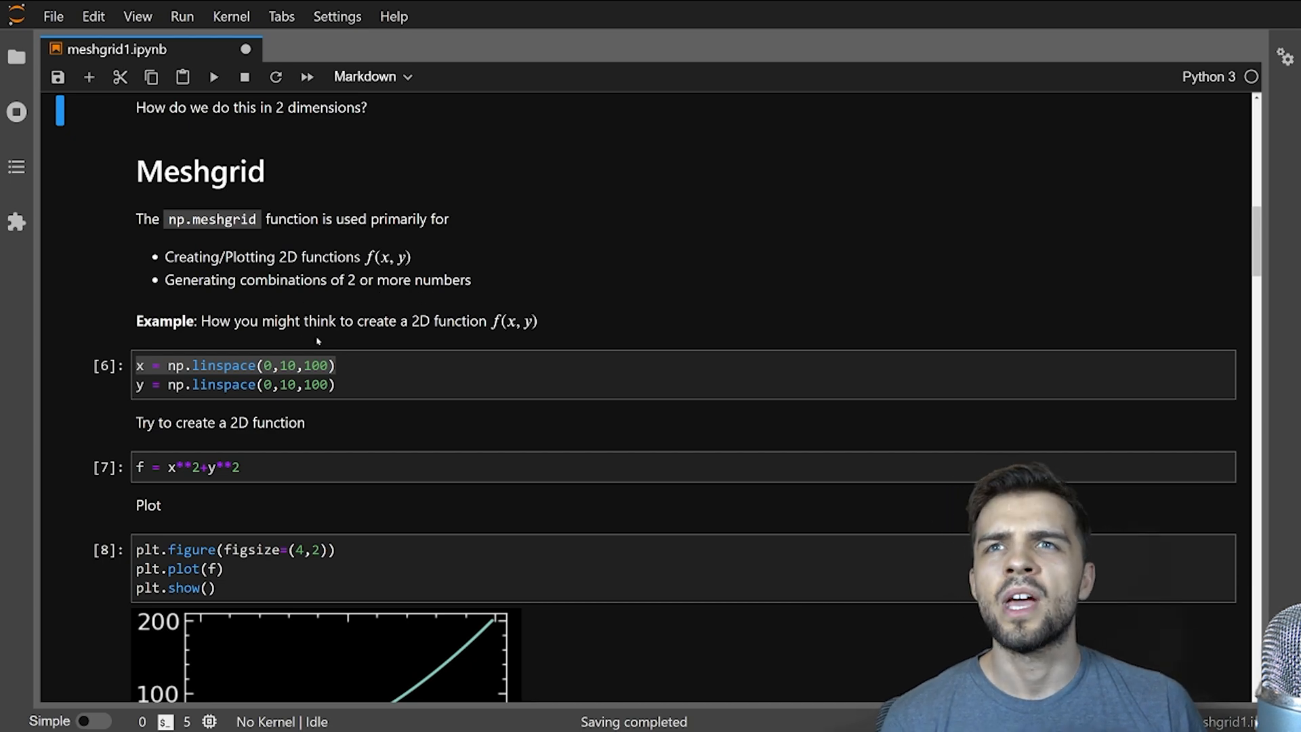
{"action": "mouse_move", "coordinate": [349, 409]}
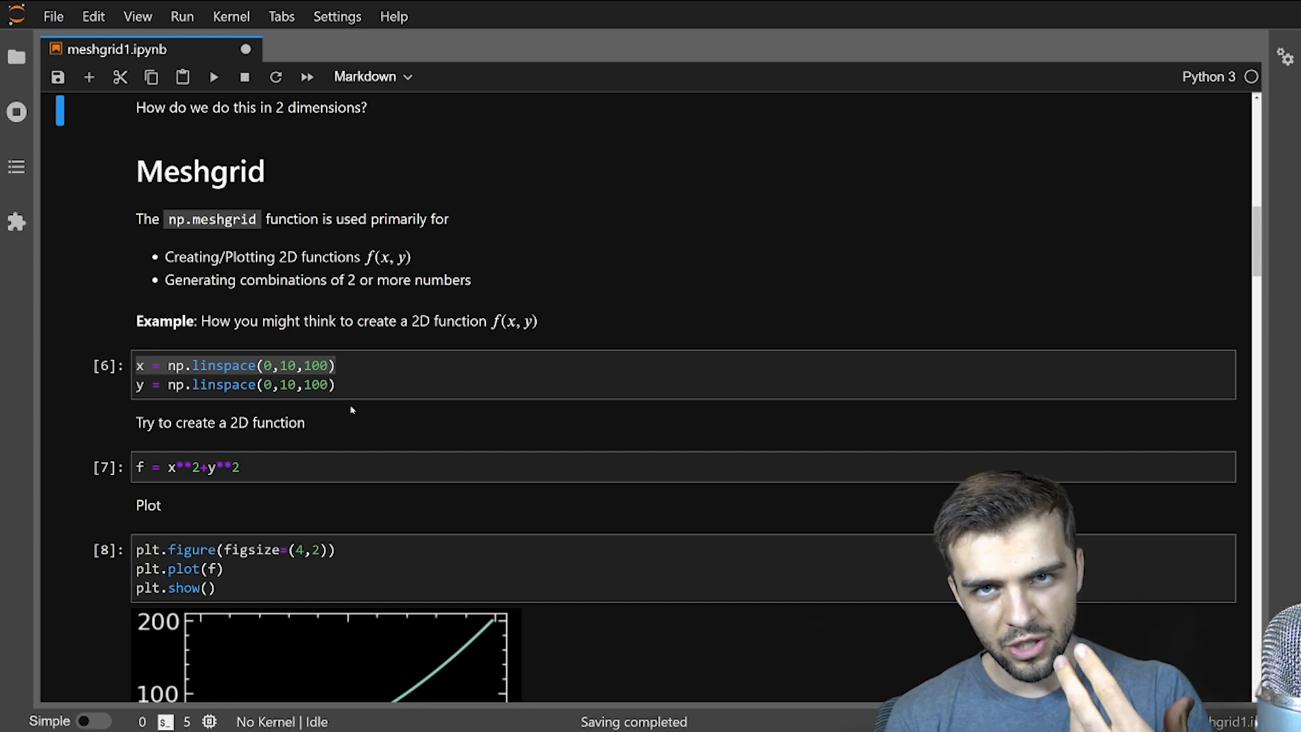
{"action": "mouse_move", "coordinate": [506, 352]}
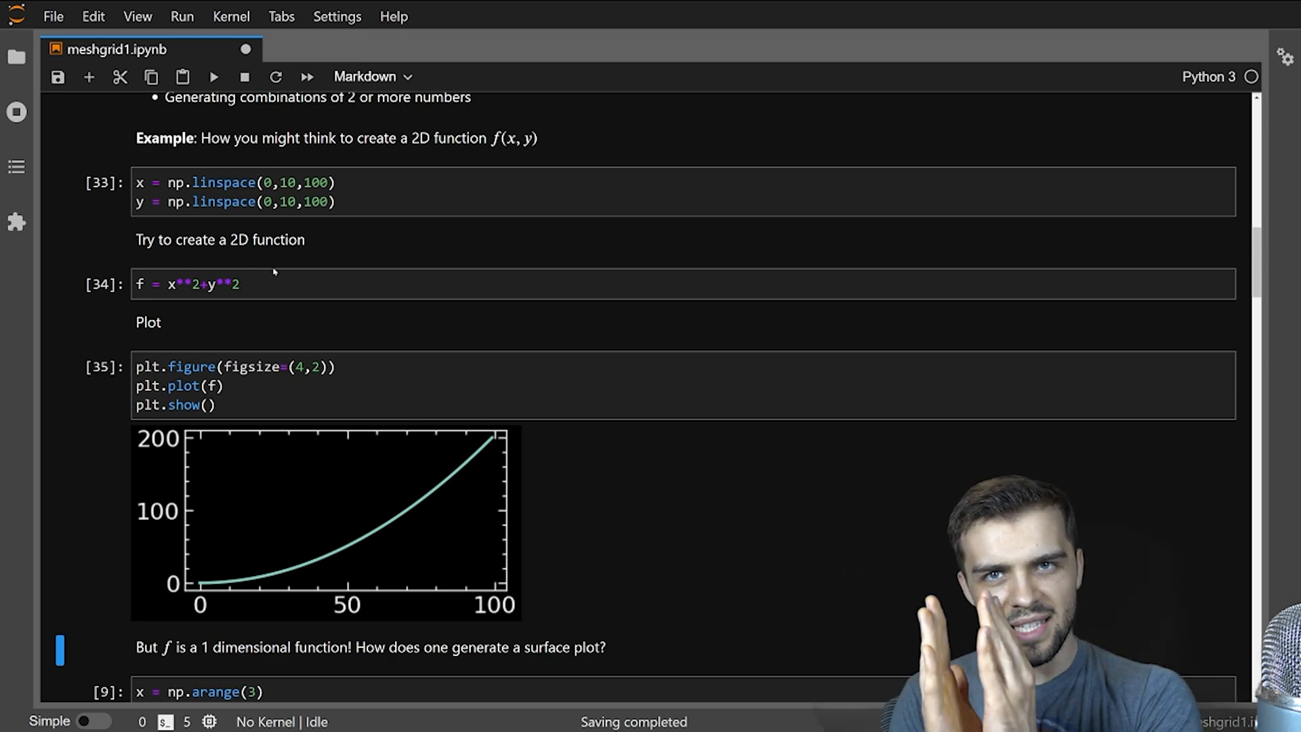
{"action": "mouse_move", "coordinate": [282, 226]}
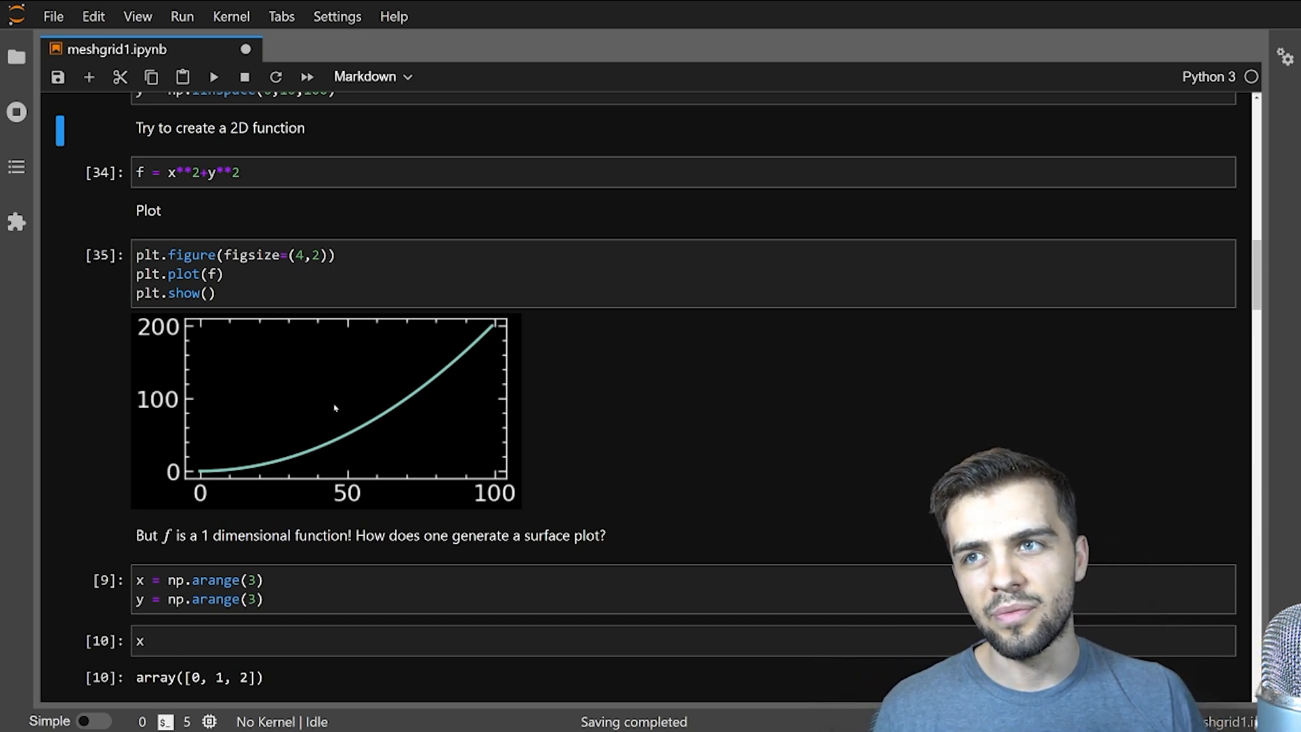
- Scroll down to the arange(3) and np.meshgrid(x, y) cells
{"action": "scroll", "scroll_direction": "down", "scroll_amount": 3}
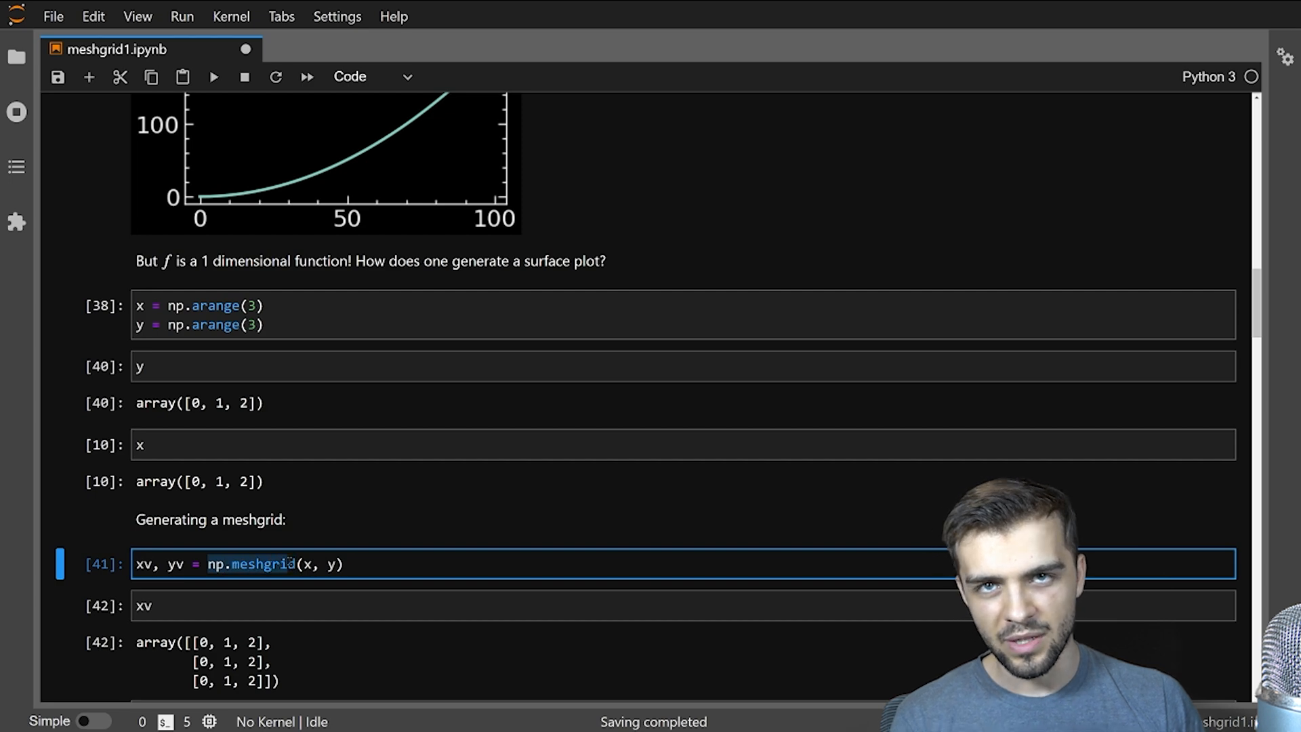
{"action": "mouse_move", "coordinate": [177, 352]}
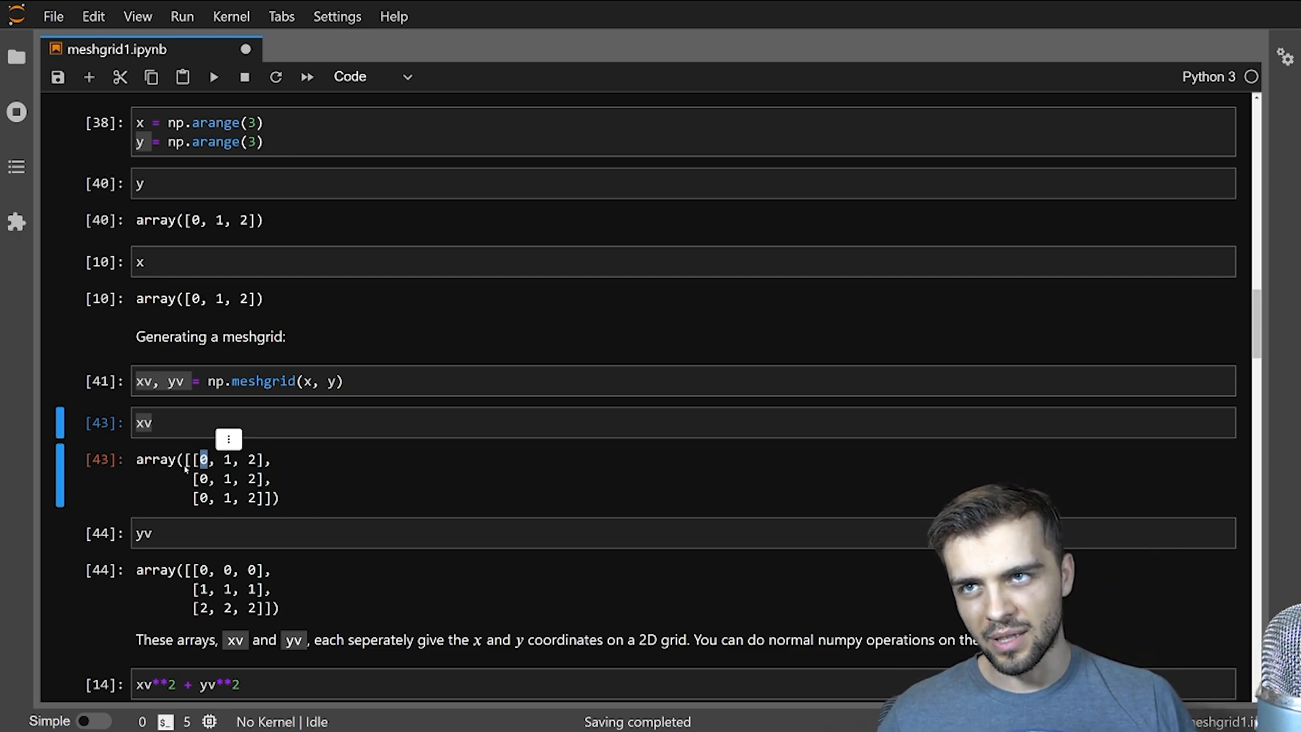
{"action": "mouse_move", "coordinate": [218, 553]}
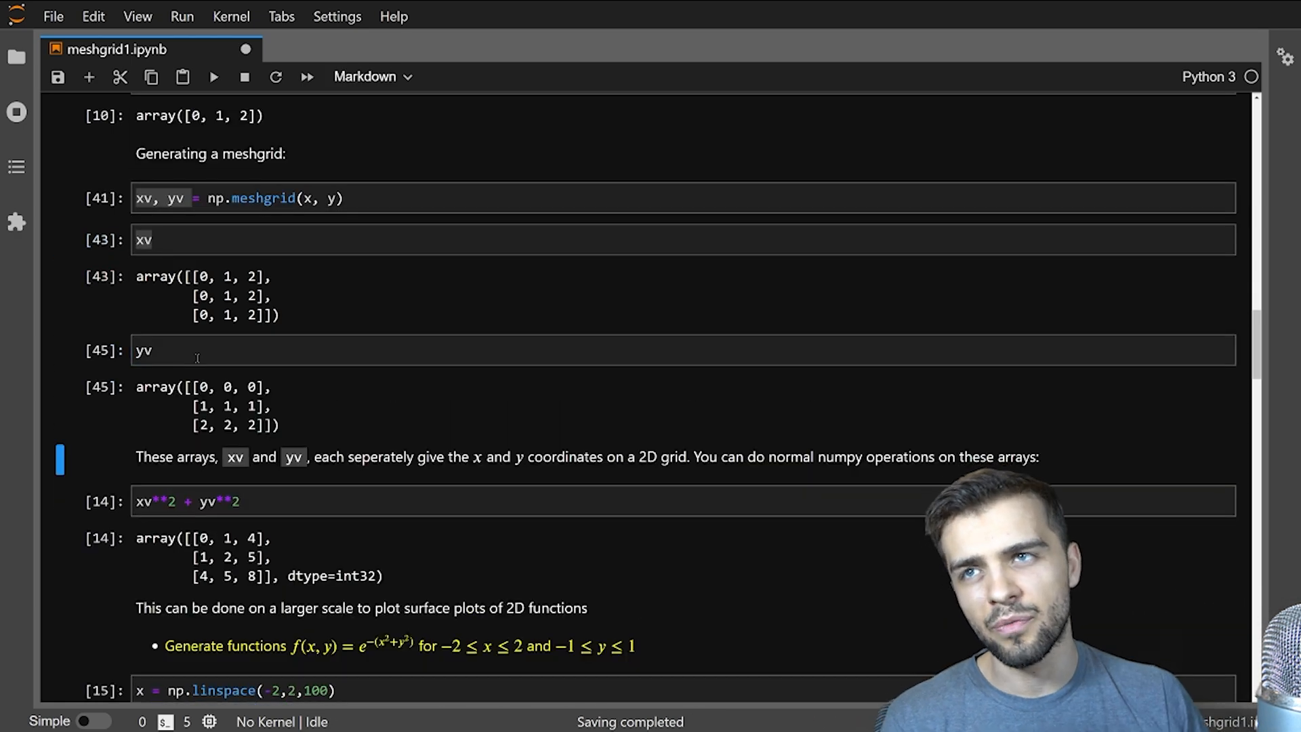
{"action": "scroll", "scroll_direction": "up", "scroll_amount": 3}
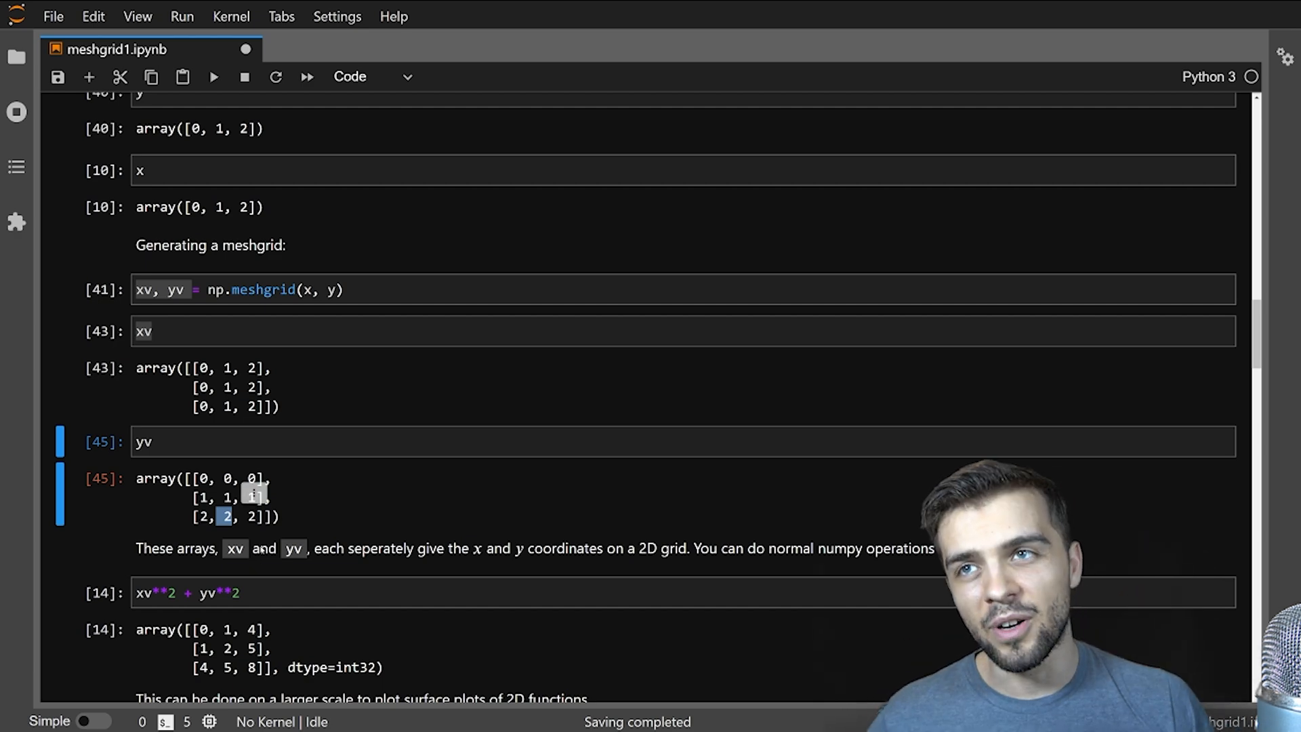
{"action": "scroll", "scroll_direction": "down", "scroll_amount": 3}
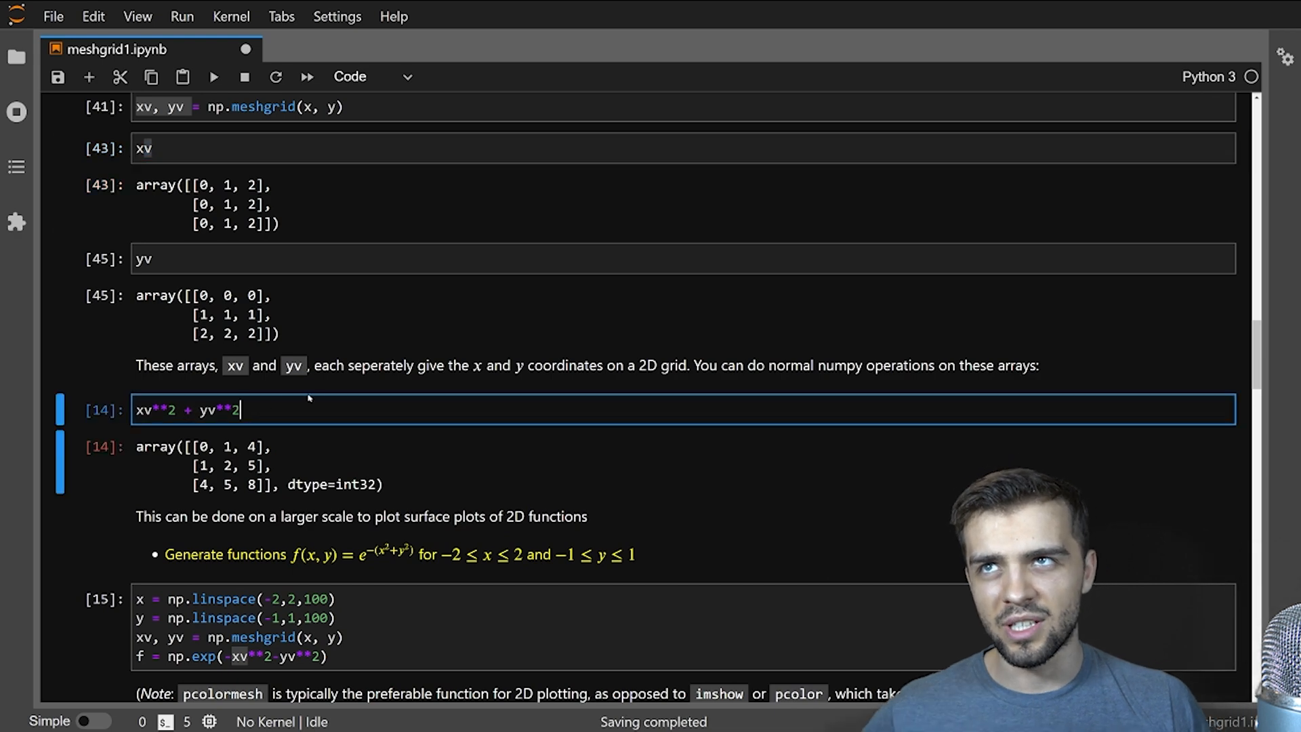
- Switch the browser to full screen and scroll to the 2D Gaussian pcolormesh cells
{"action": "key", "text": "F11"}
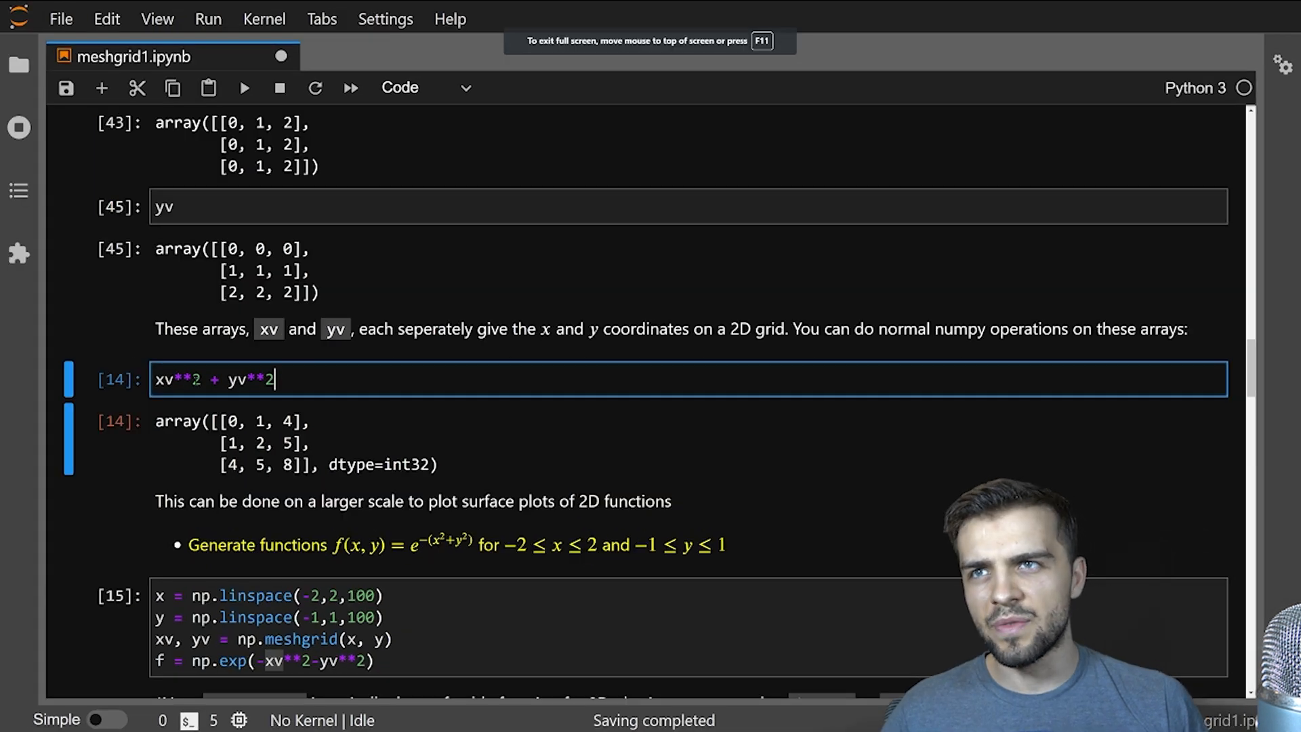
{"action": "scroll", "scroll_direction": "up", "scroll_amount": 3}
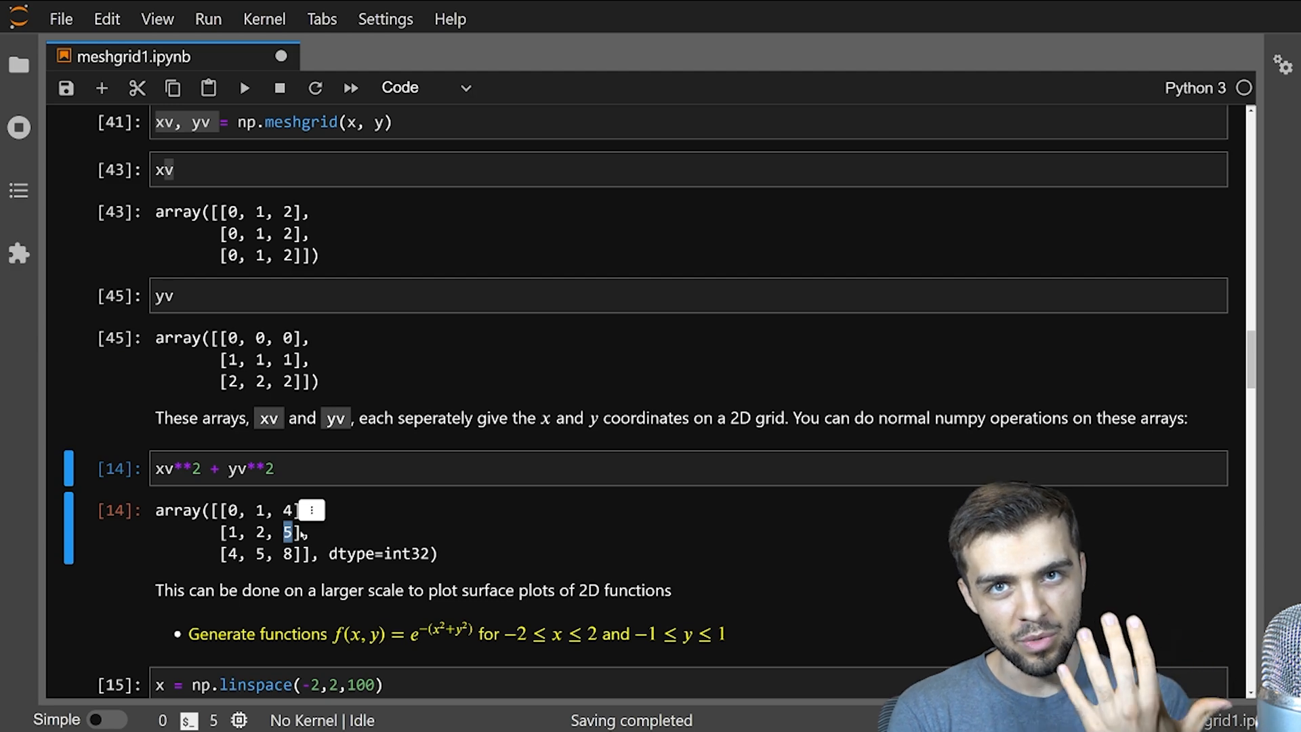
{"action": "scroll", "scroll_direction": "down", "scroll_amount": 3}
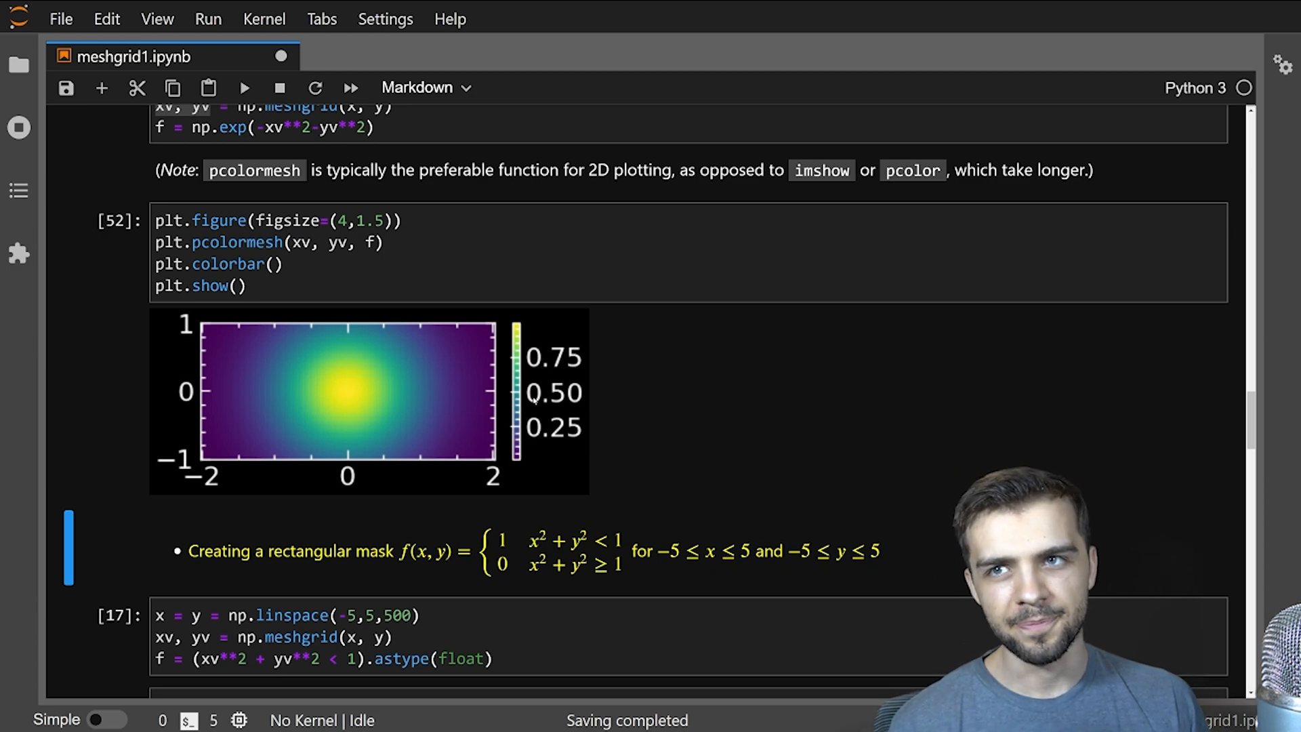
{"action": "scroll", "scroll_direction": "down", "scroll_amount": 3}
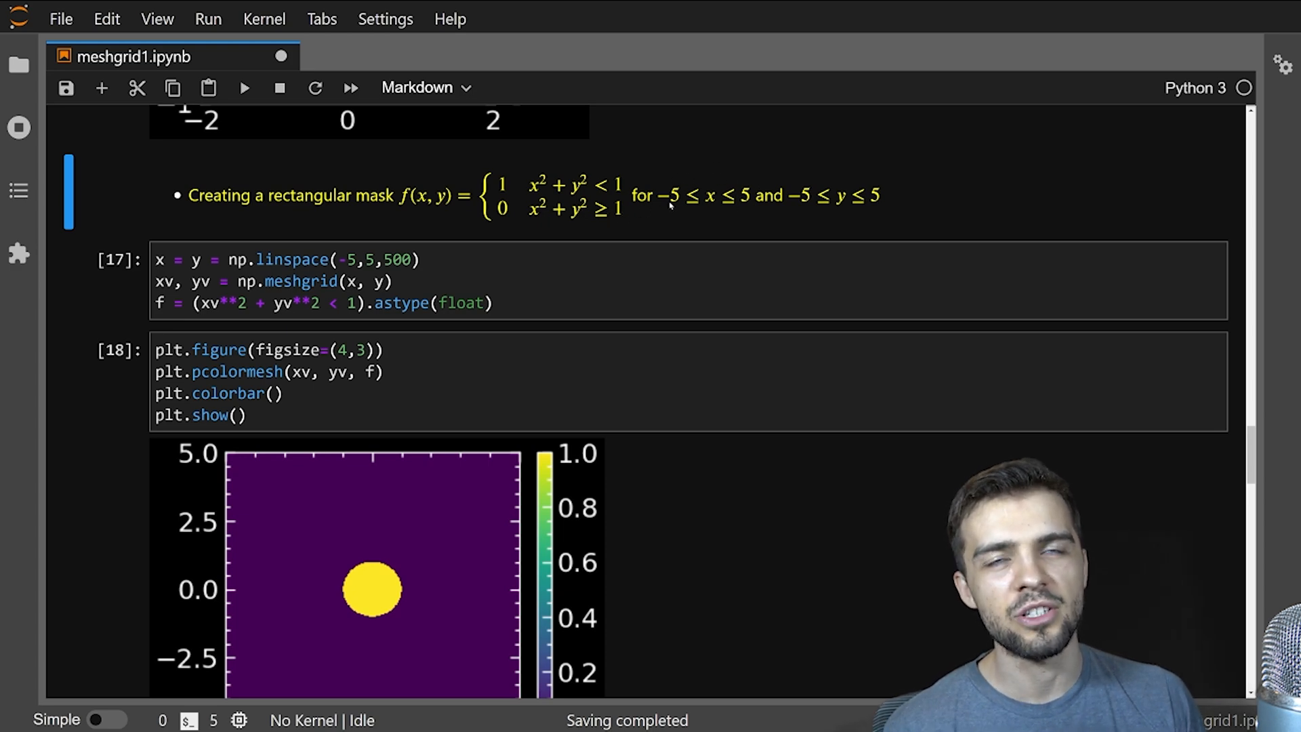
{"action": "mouse_move", "coordinate": [837, 217]}
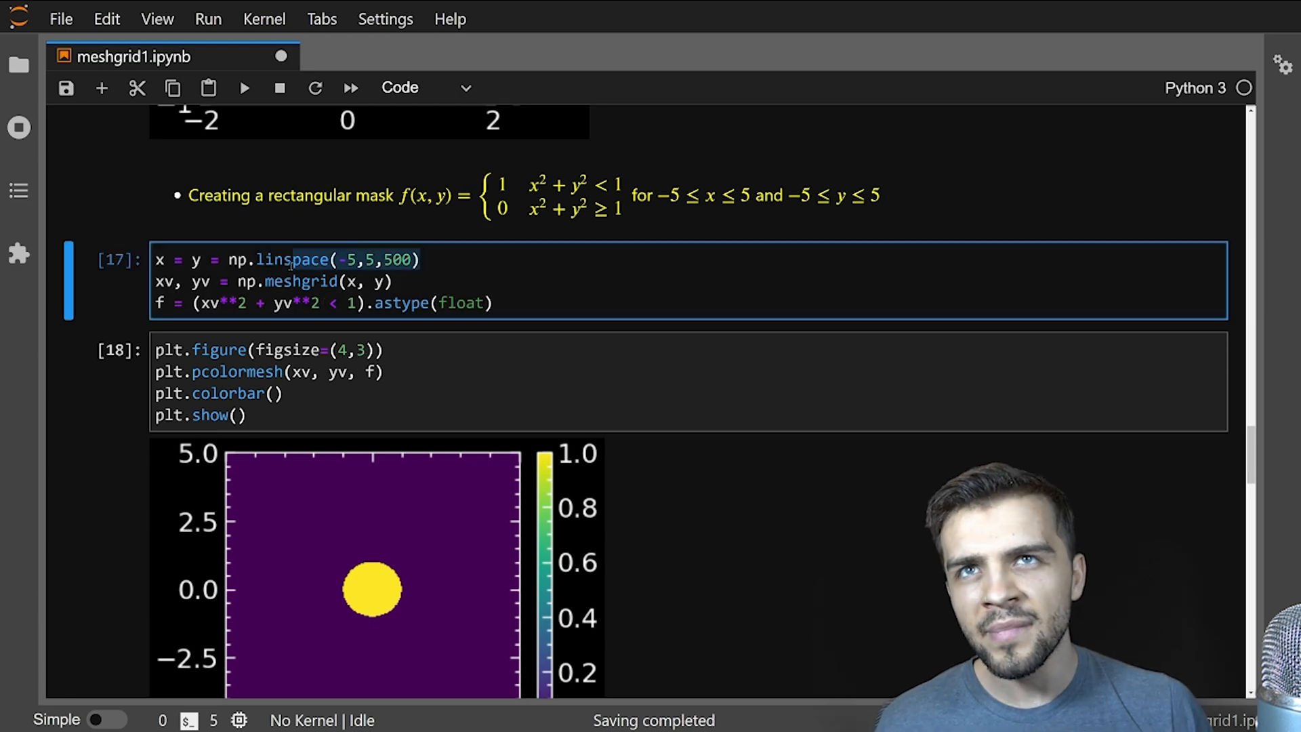
- Select the circular-mask cell and scroll down past the disc plot
{"action": "left_click", "coordinate": [421, 259]}
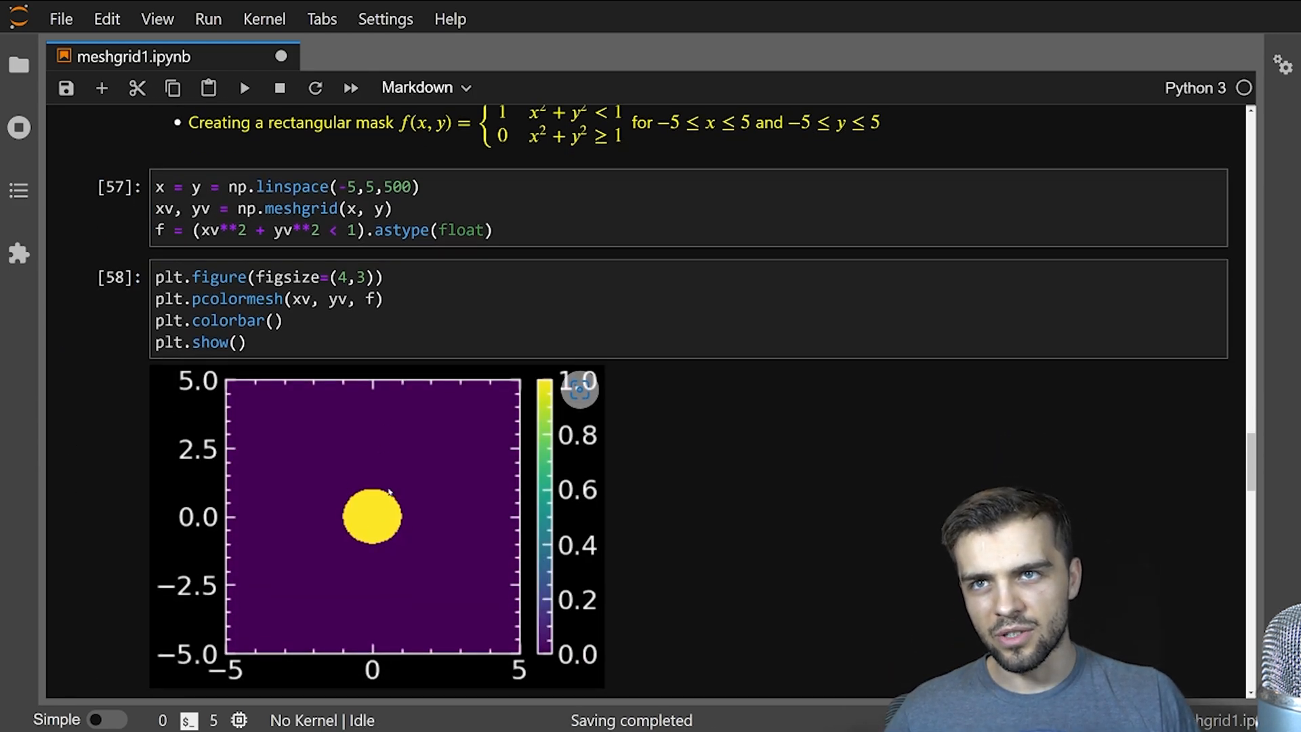
{"action": "scroll", "scroll_direction": "down", "scroll_amount": 3}
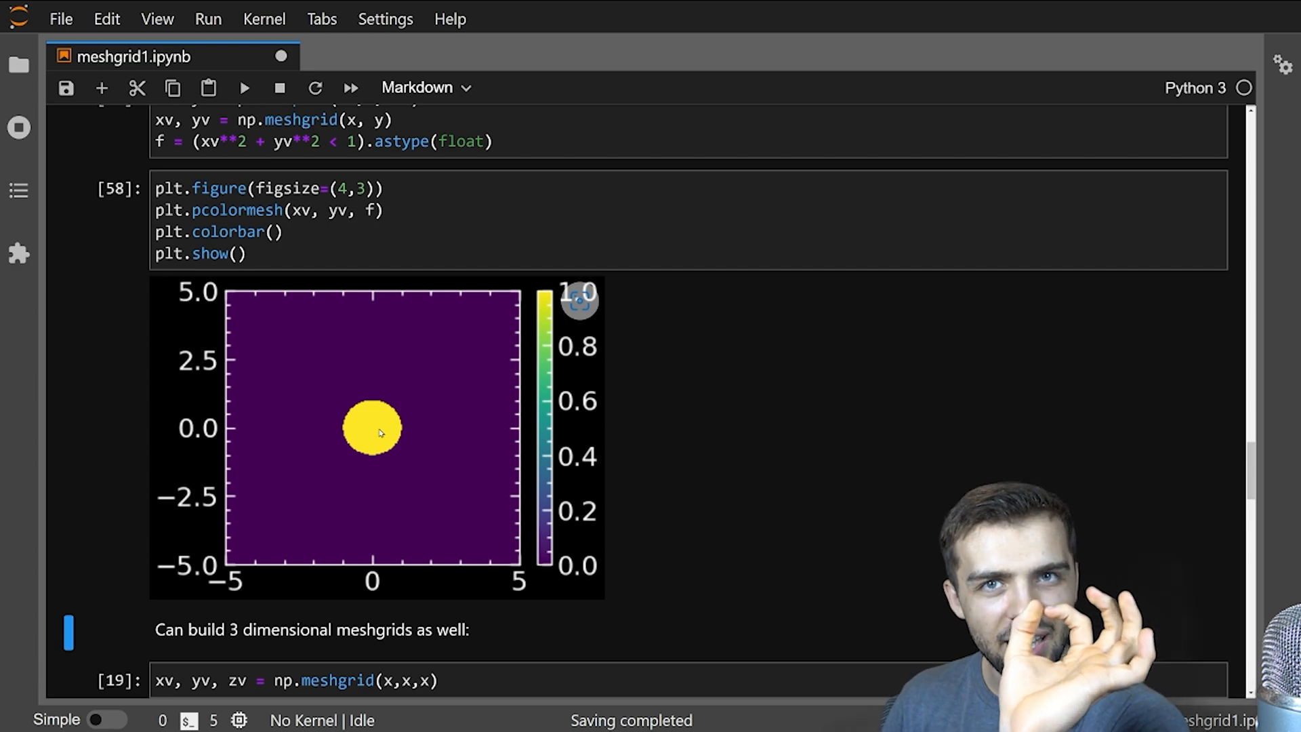
{"action": "mouse_move", "coordinate": [386, 490]}
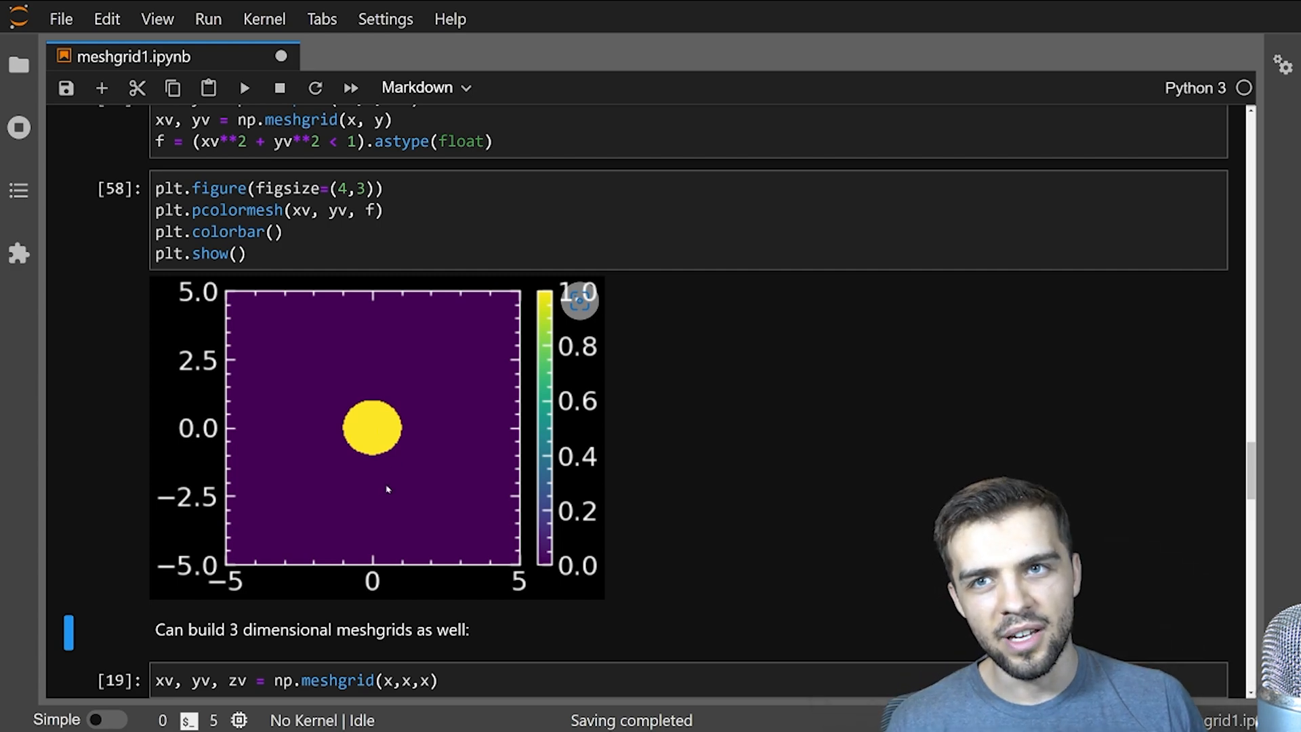
- Scroll through the np.load phantom cells down to the pixel-axis pcolormesh plot
{"action": "scroll", "scroll_direction": "down", "scroll_amount": 3}
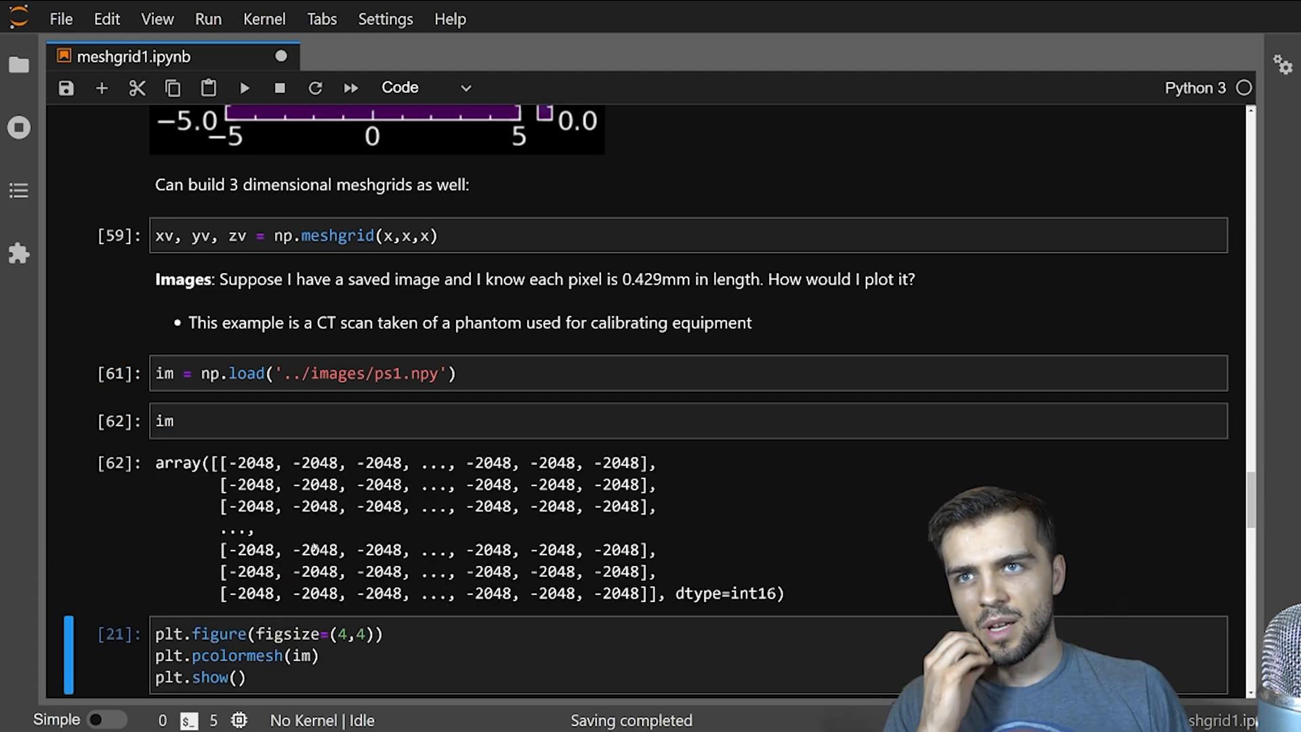
{"action": "scroll", "scroll_direction": "down", "scroll_amount": 3}
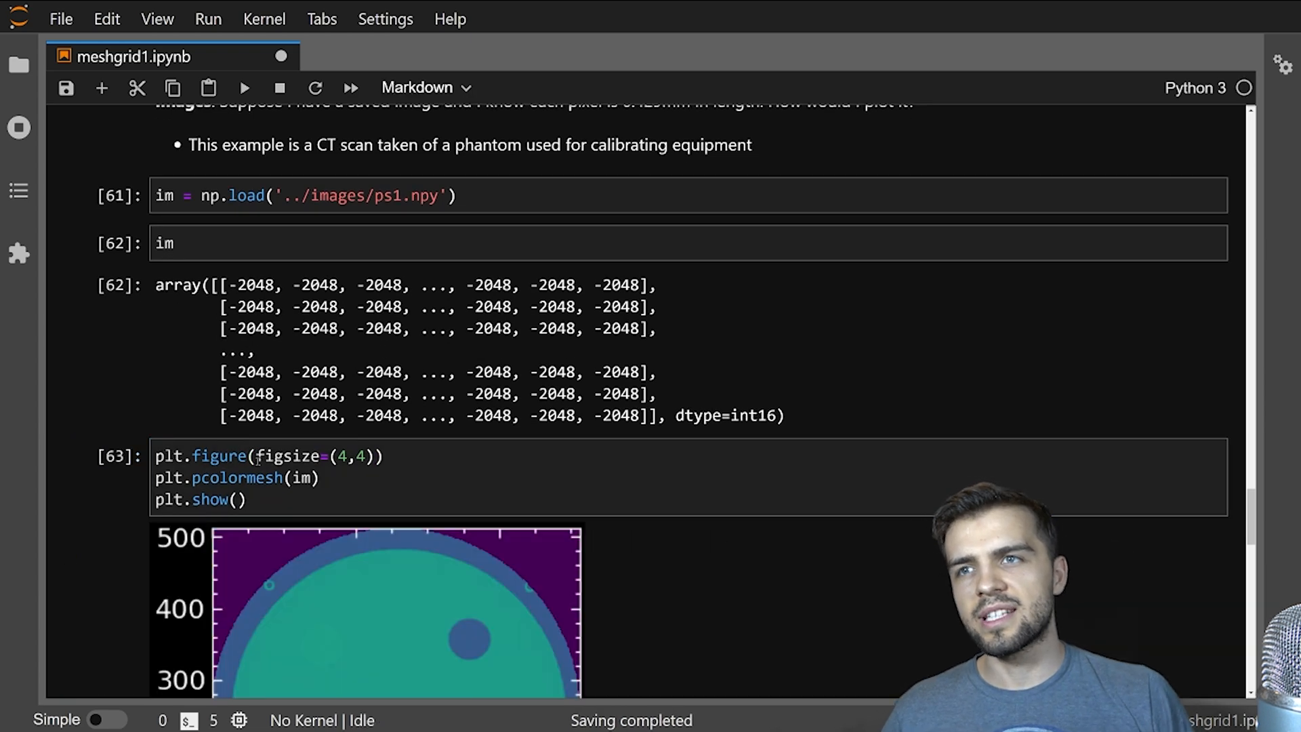
{"action": "scroll", "scroll_direction": "down", "scroll_amount": 3}
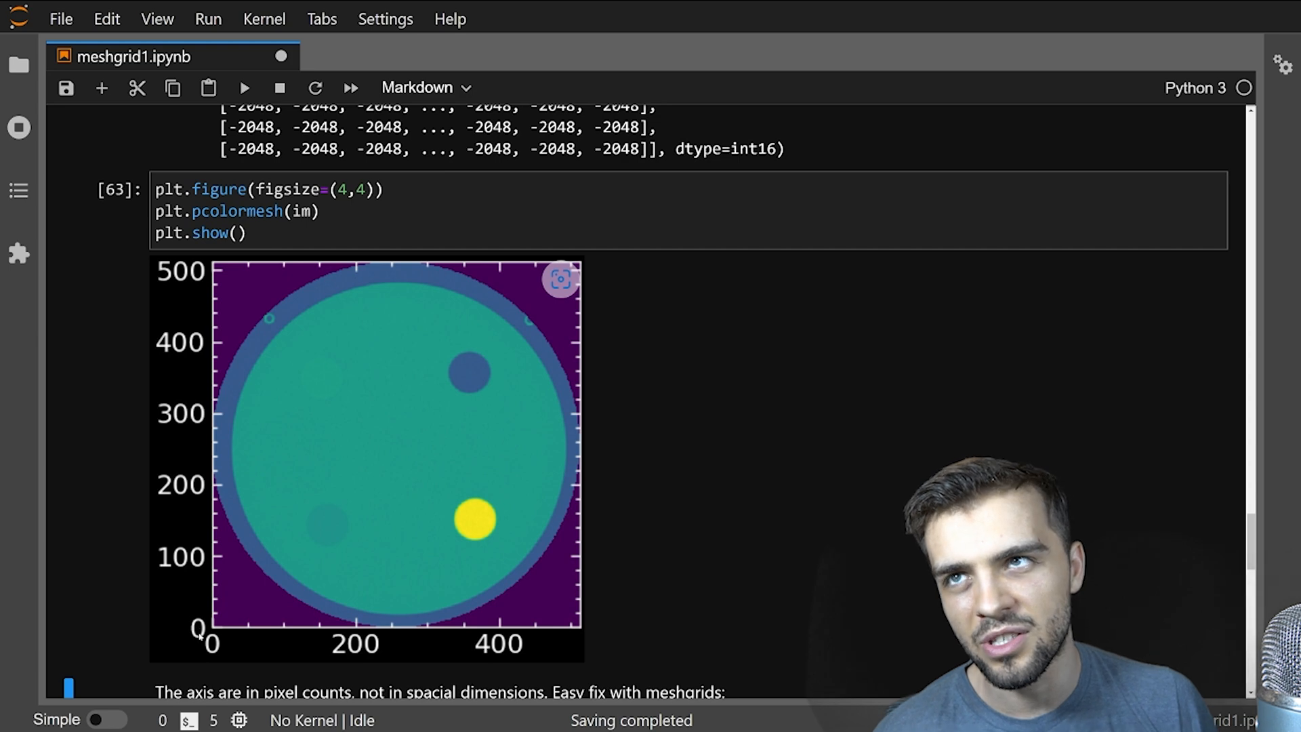
- Select the pixel-axis plot cell for the im.shape check and scroll to the millimetre meshgrid cells
{"action": "left_click", "coordinate": [102, 87]}
{"action": "type", "text": "im.shape"}
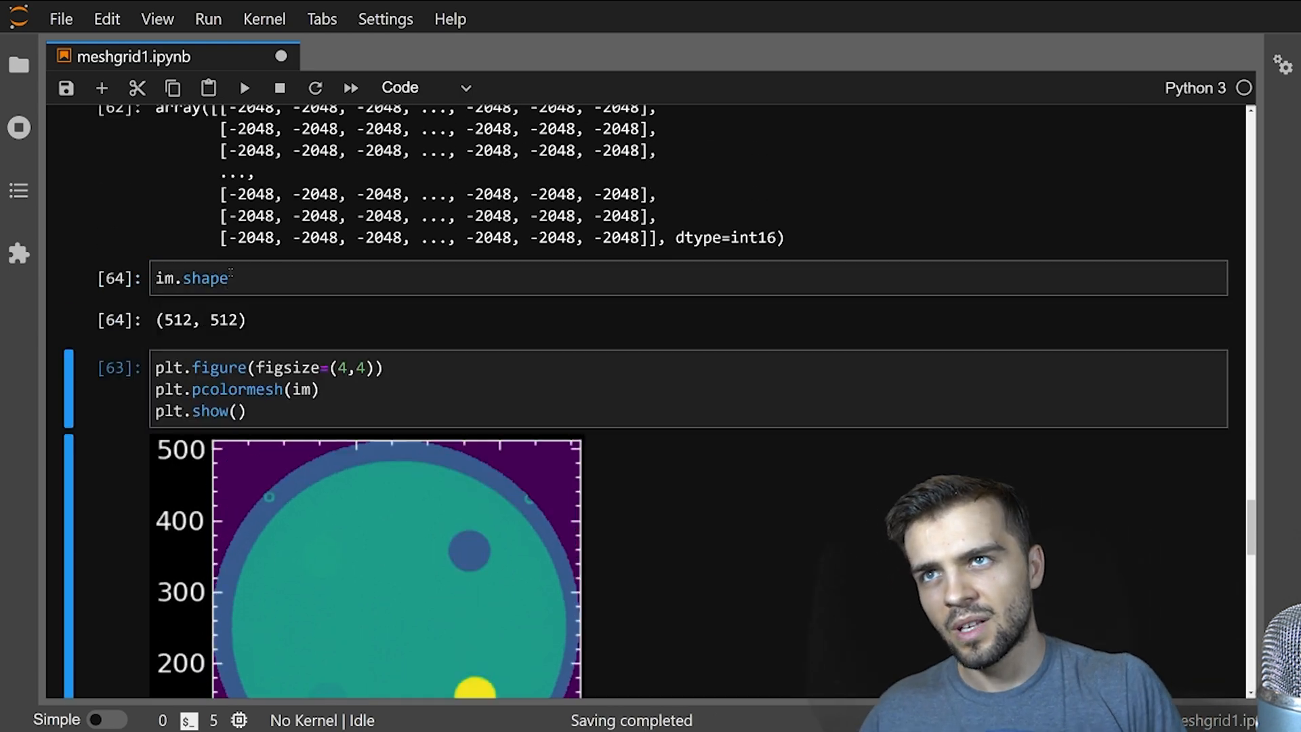
{"action": "scroll", "scroll_direction": "down", "scroll_amount": 3}
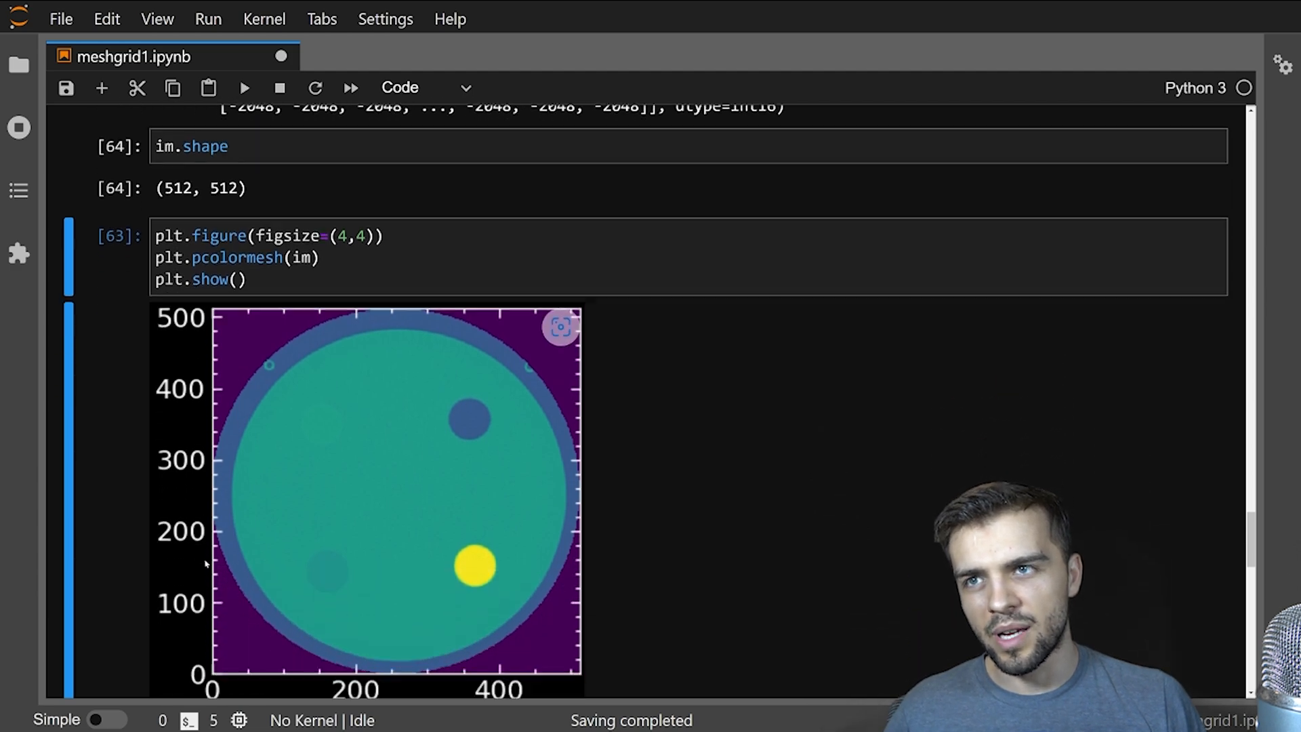
{"action": "scroll", "scroll_direction": "down", "scroll_amount": 3}
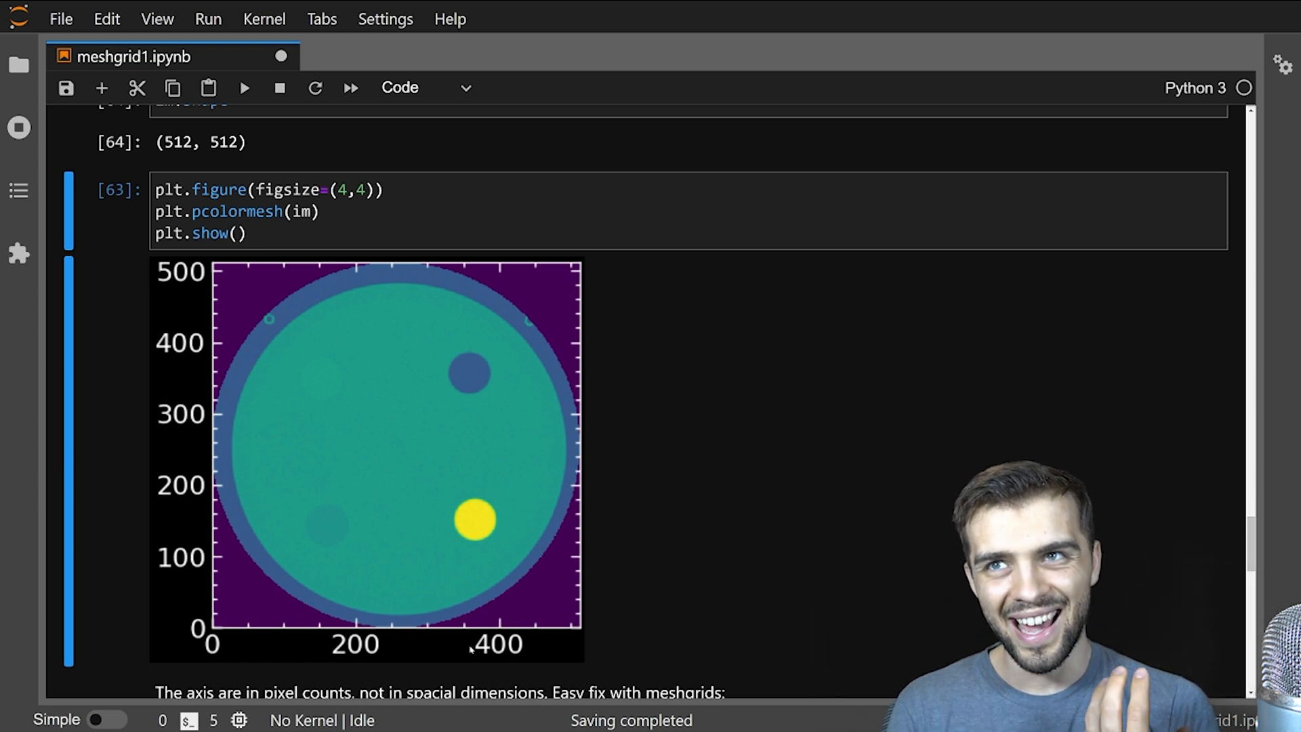
{"action": "scroll", "scroll_direction": "down", "scroll_amount": 3}
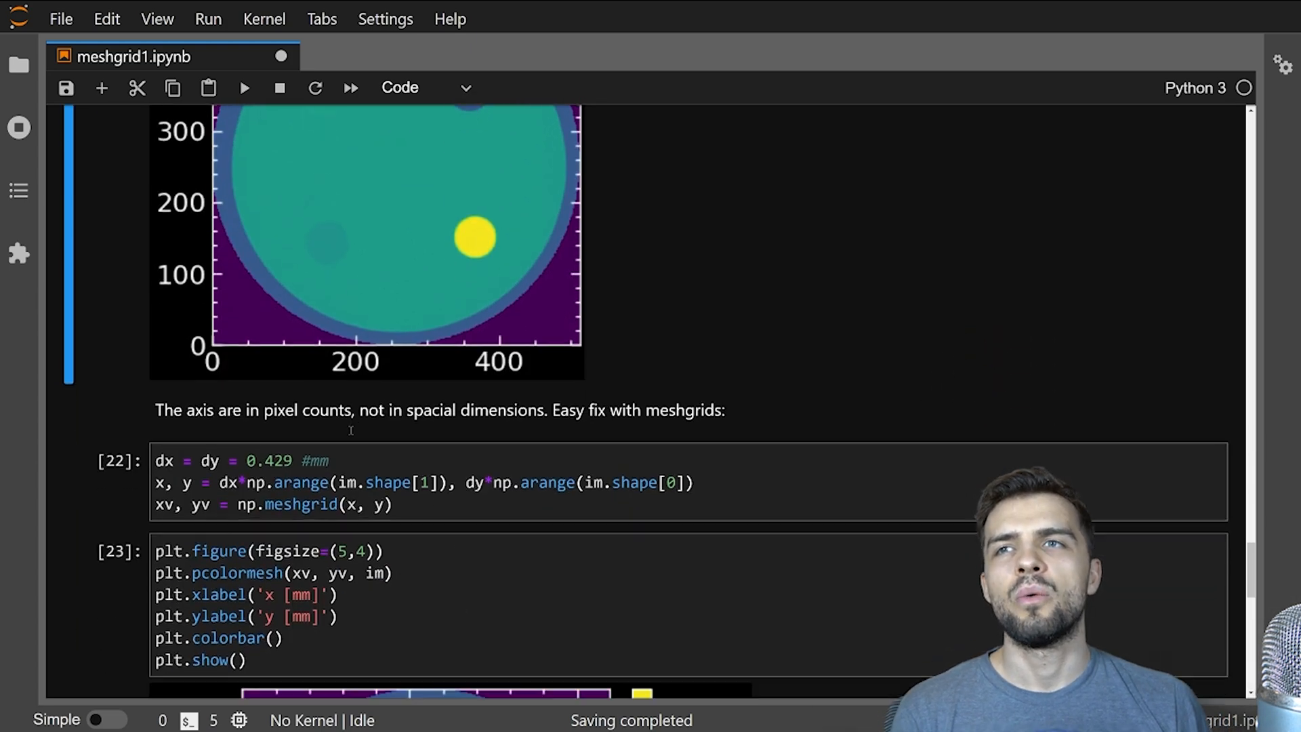
- Enter im.s in a new cell and scroll through the np.arange(im.shape[1]) index output
{"action": "scroll", "scroll_direction": "down", "scroll_amount": 3}
{"action": "type", "text": "np.arange("}
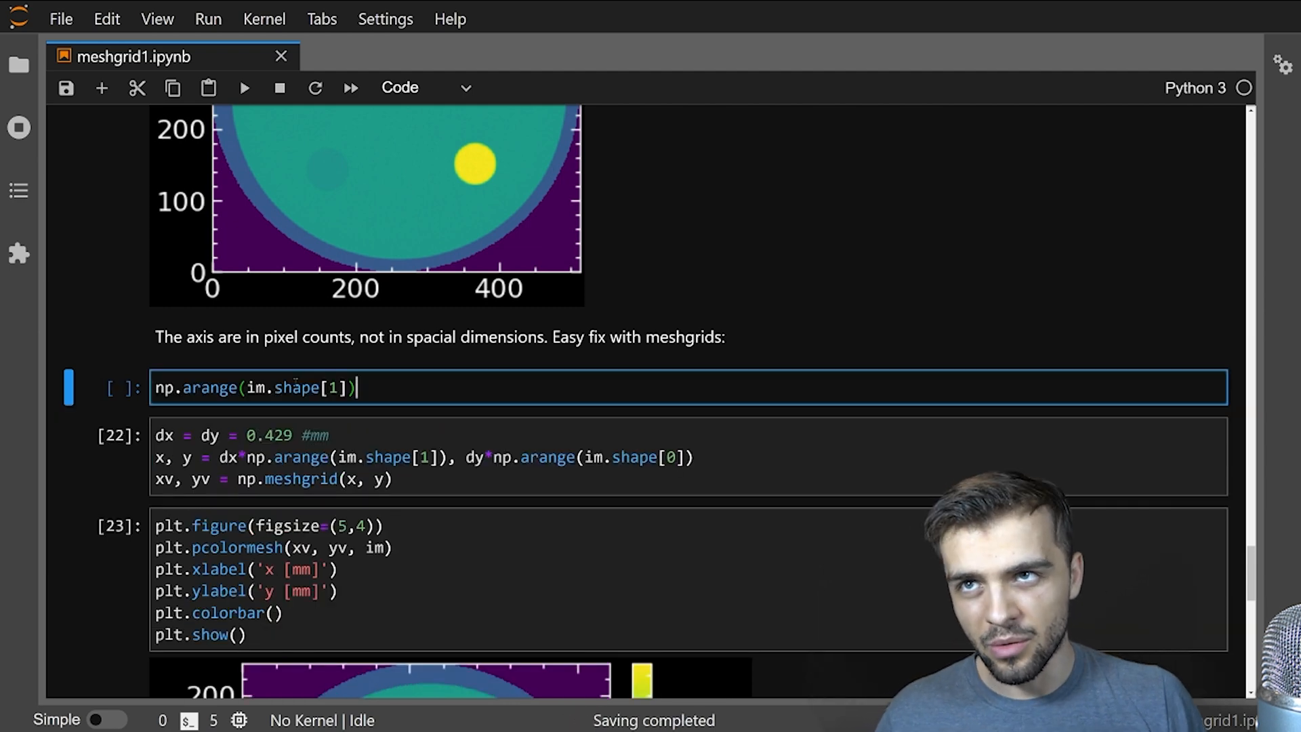
{"action": "type", "text": "im.shape"}
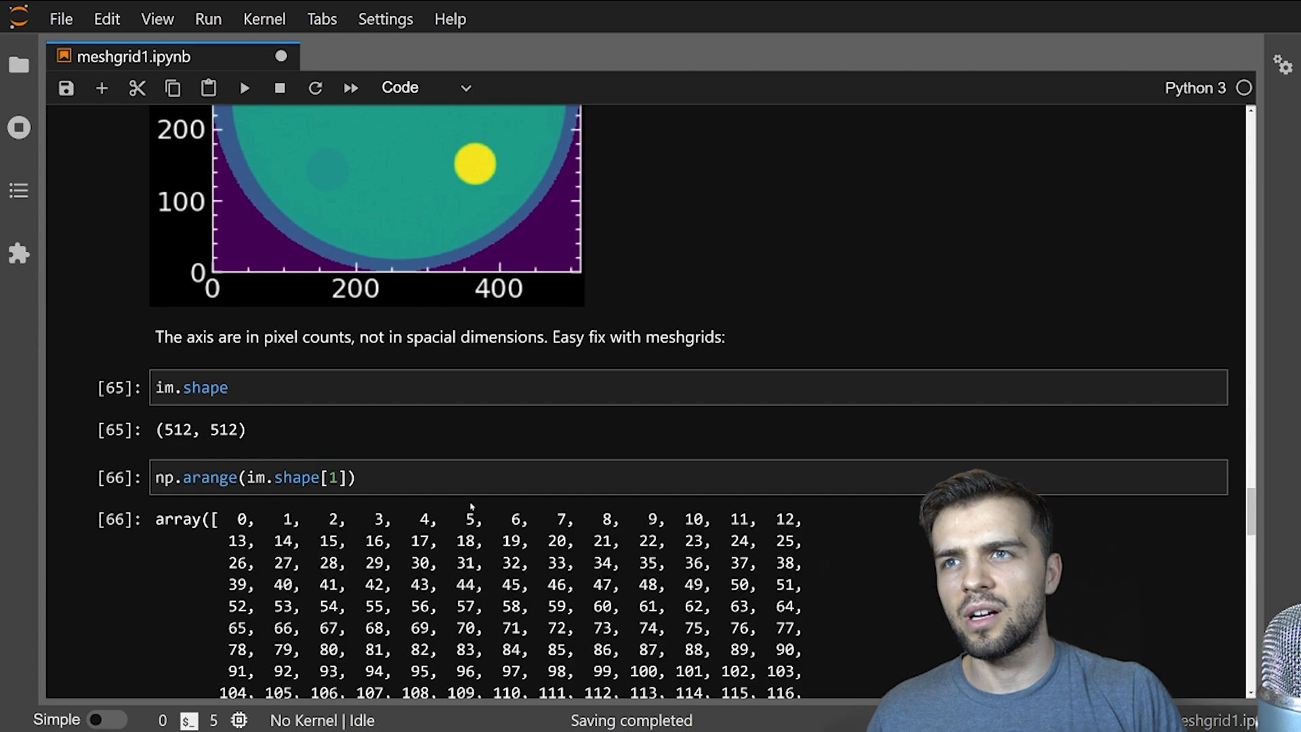
{"action": "scroll", "scroll_direction": "down", "scroll_amount": 3}
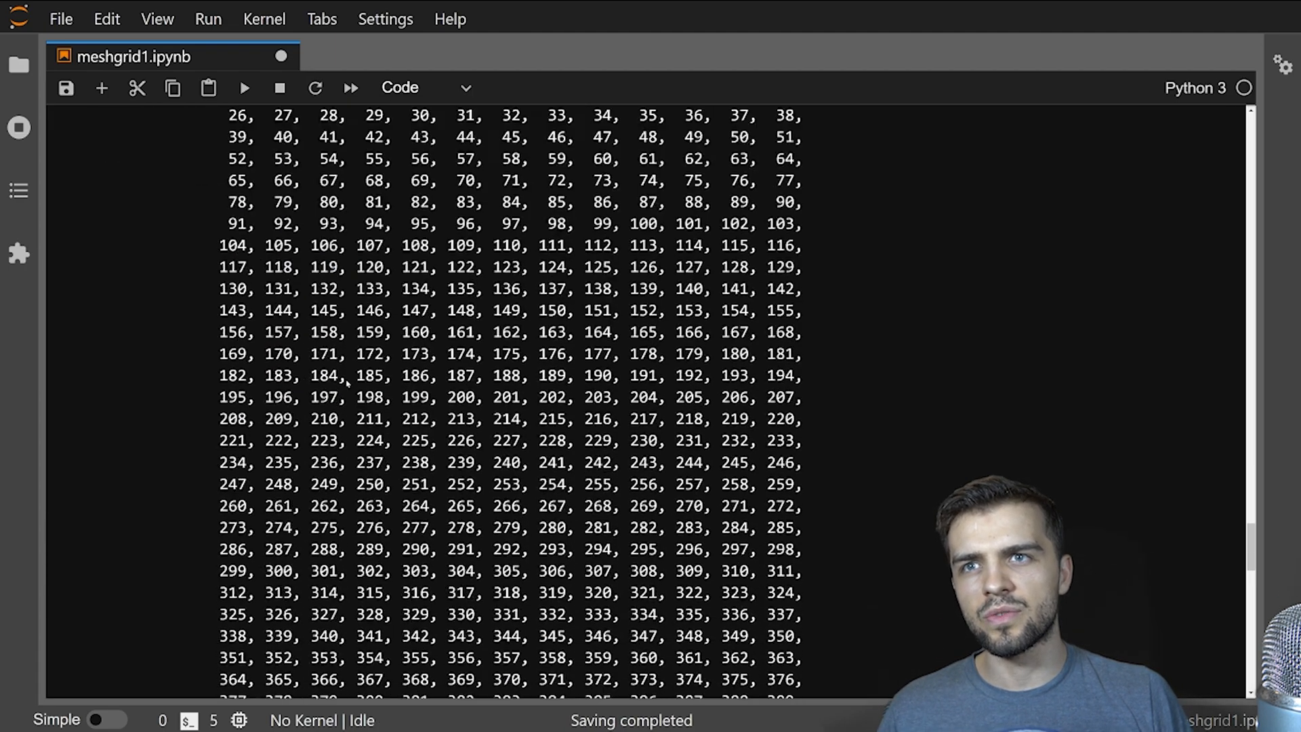
{"action": "scroll", "scroll_direction": "down", "scroll_amount": 3}
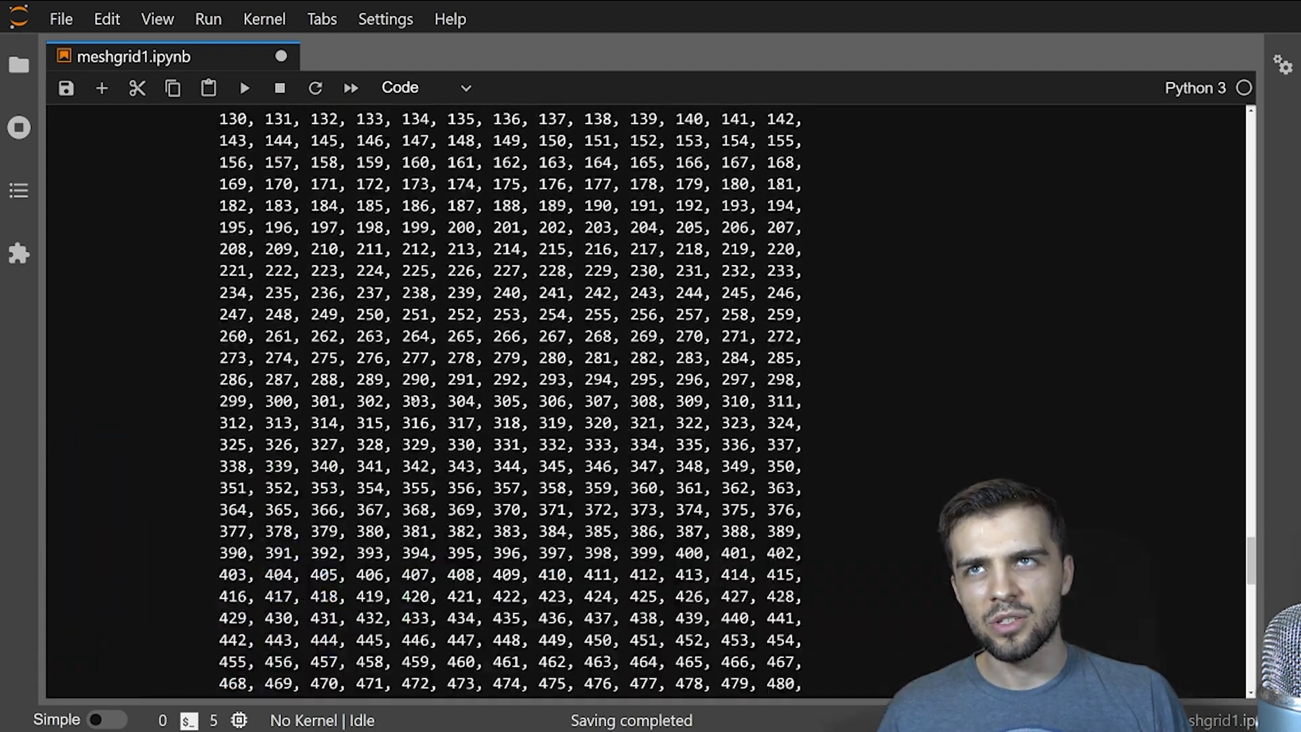
{"action": "scroll", "scroll_direction": "up", "scroll_amount": 3}
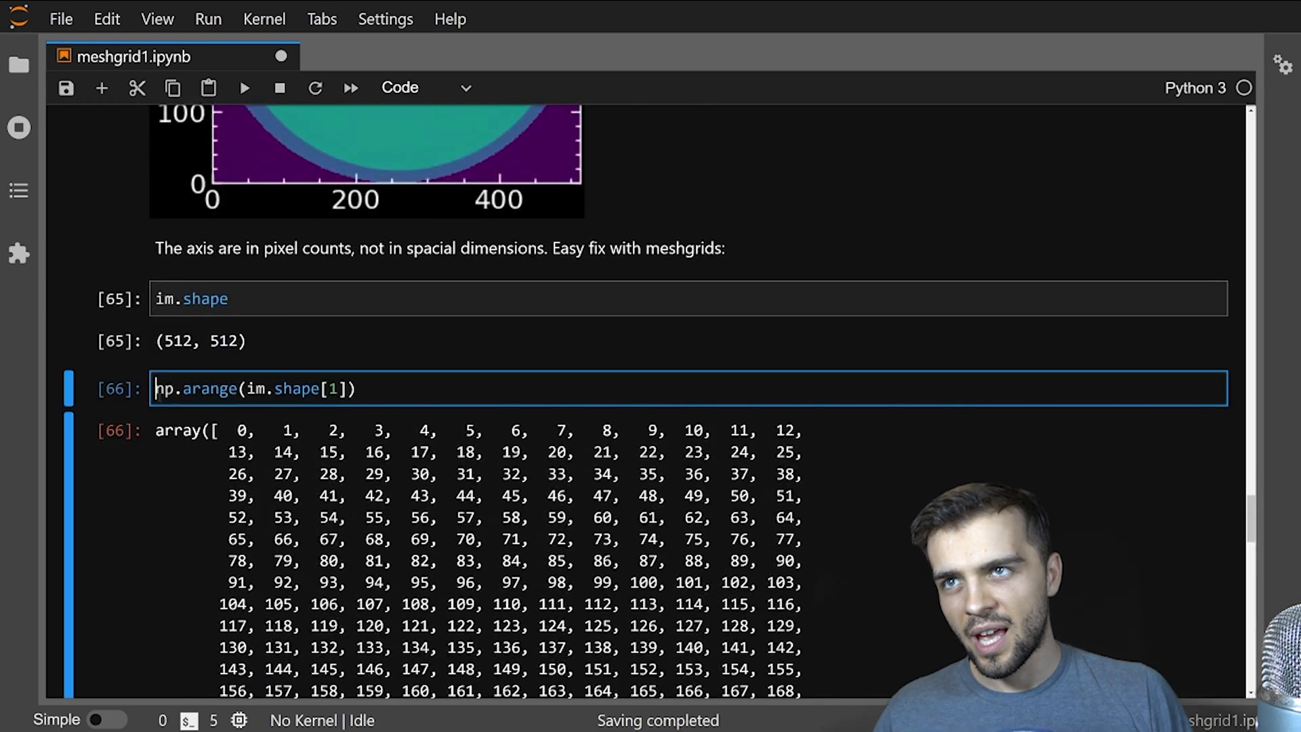
- Enter the 0.42 pixel spacing and rerun the millimetre meshgrid and labelled phantom plot cells
{"action": "type", "text": "0.429 #mm"}
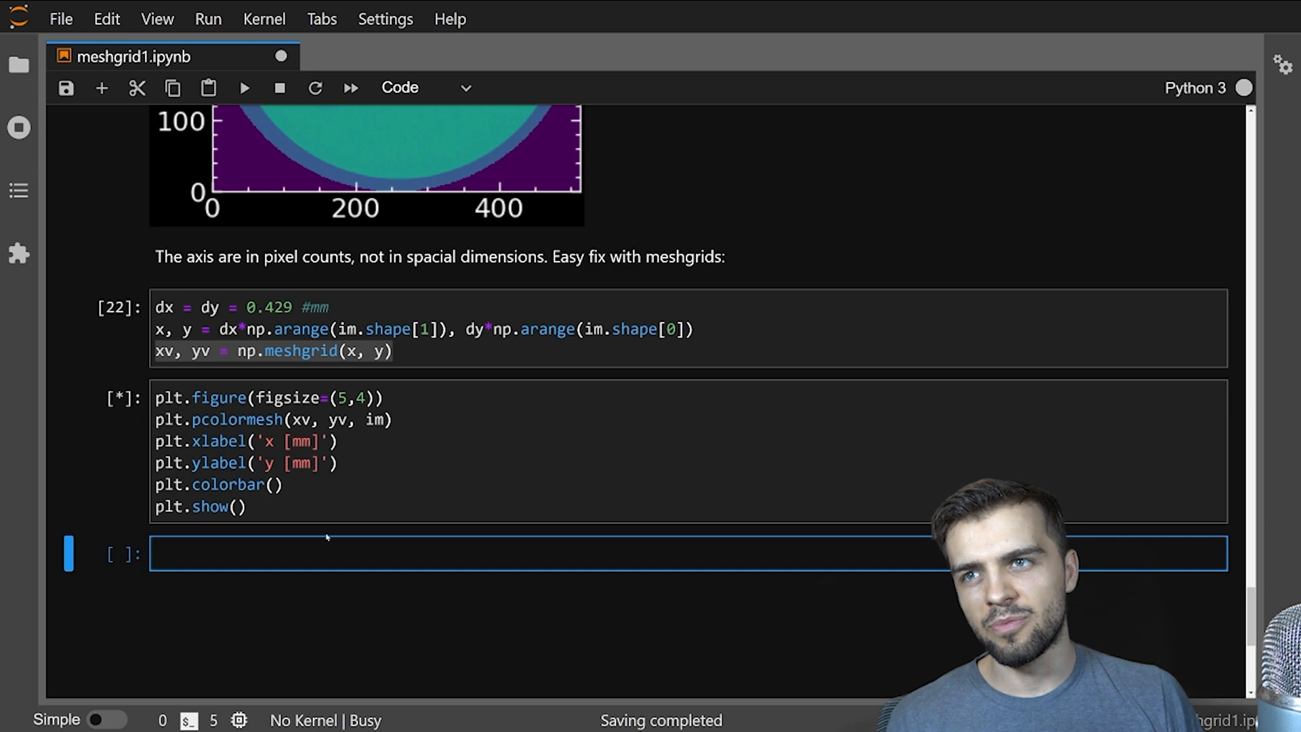
{"action": "left_click", "coordinate": [244, 88]}
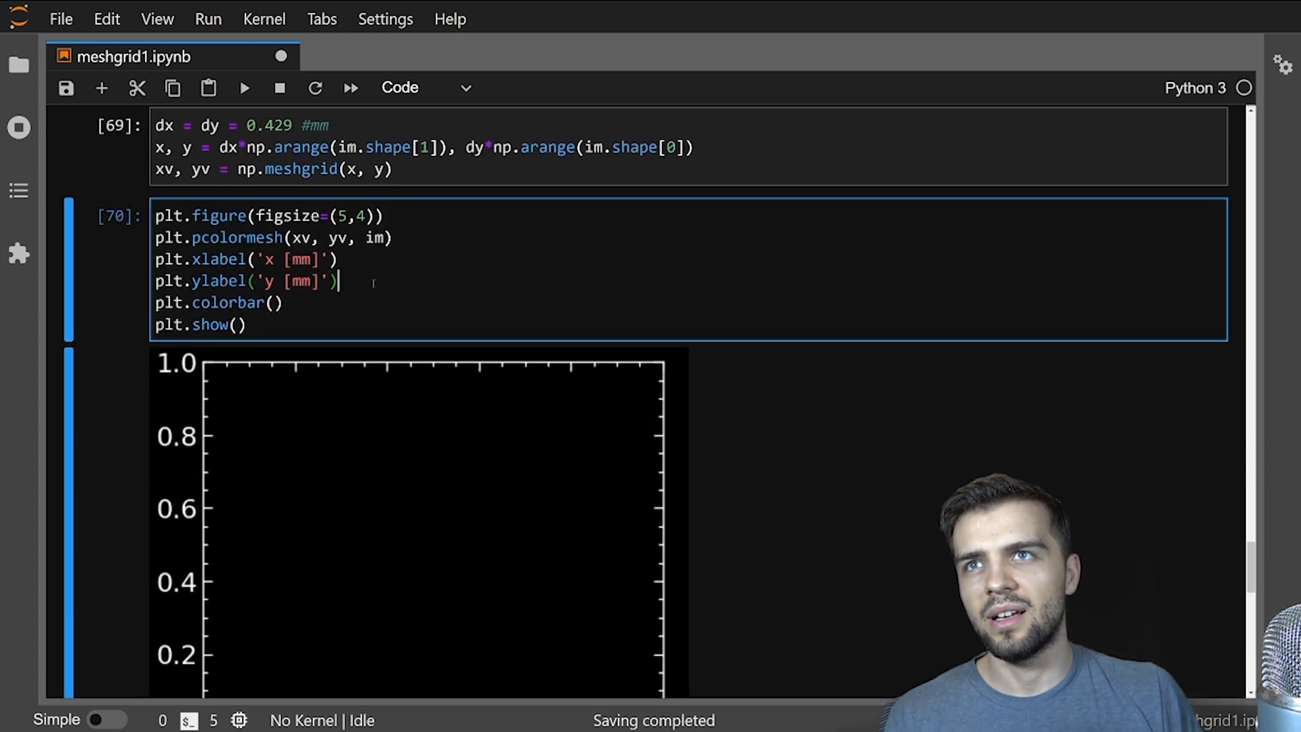
{"action": "left_click", "coordinate": [244, 87]}
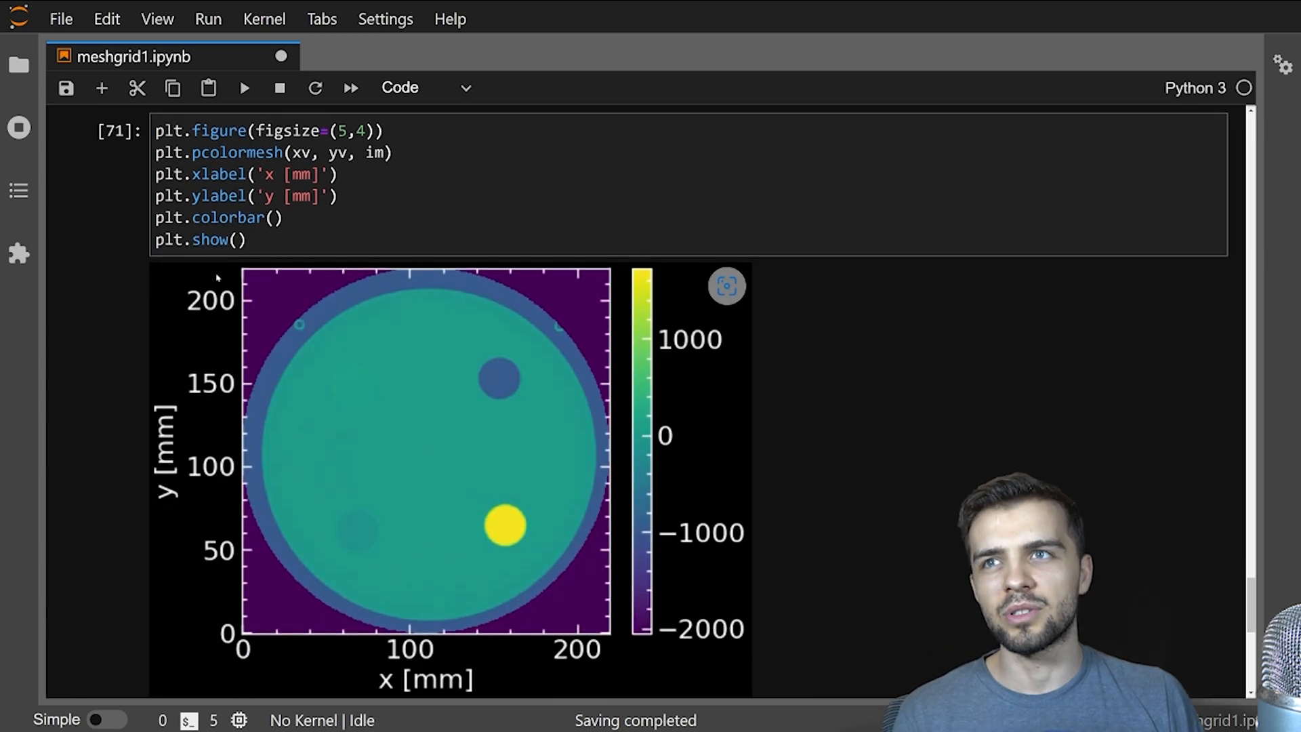